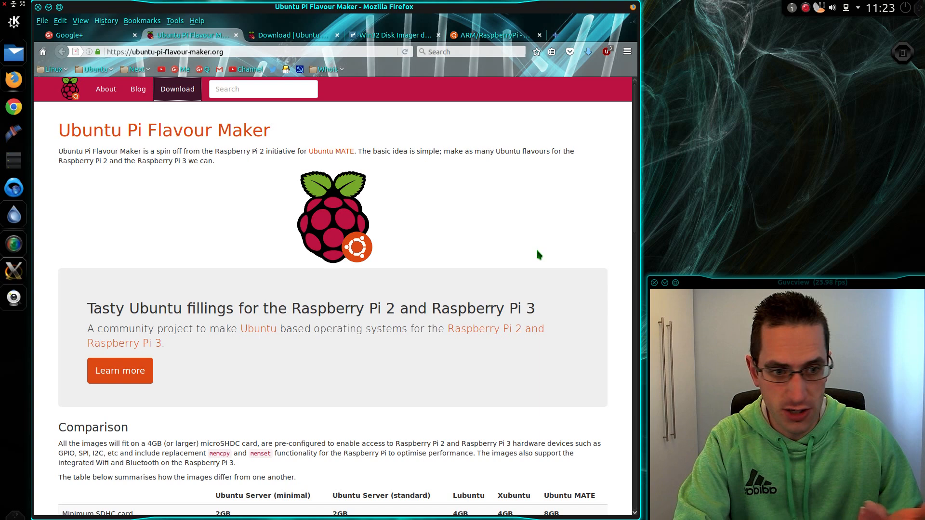
pyautogui.moveTo(401, 286)
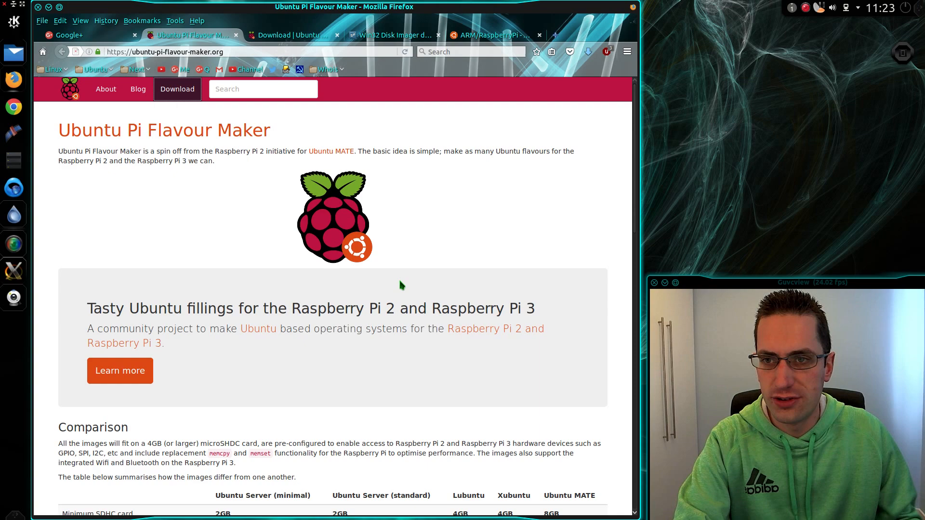
# Step: Go to the Ubuntu Pi Flavour Maker Download page
pyautogui.scroll(-3)
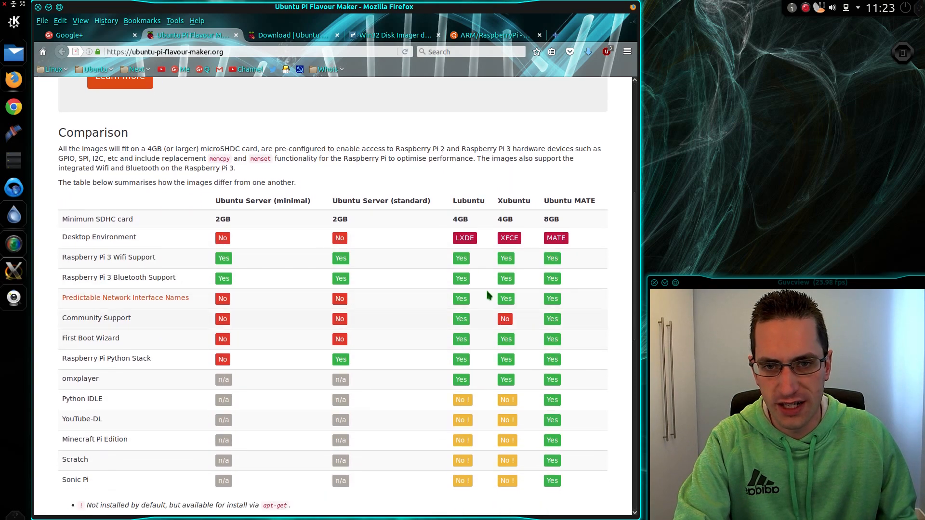
pyautogui.moveTo(395, 240)
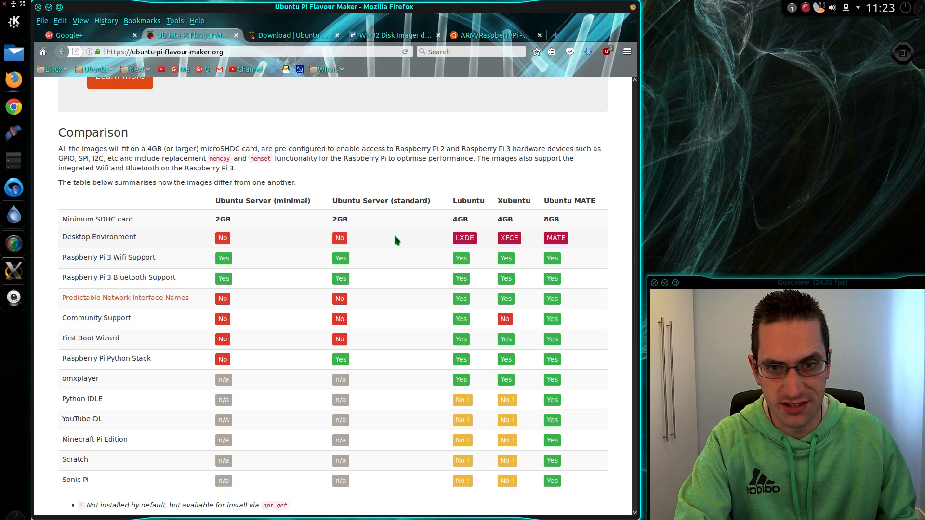
pyautogui.moveTo(528, 218)
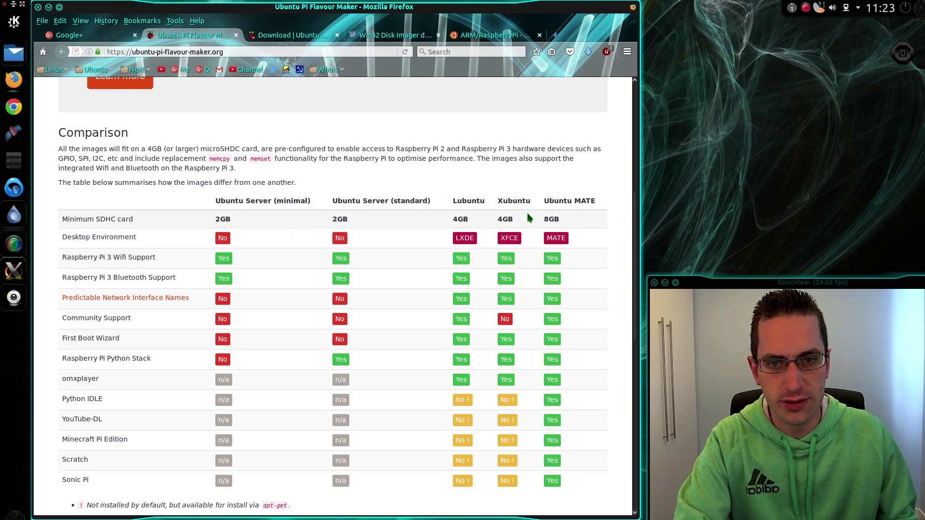
pyautogui.moveTo(583, 257)
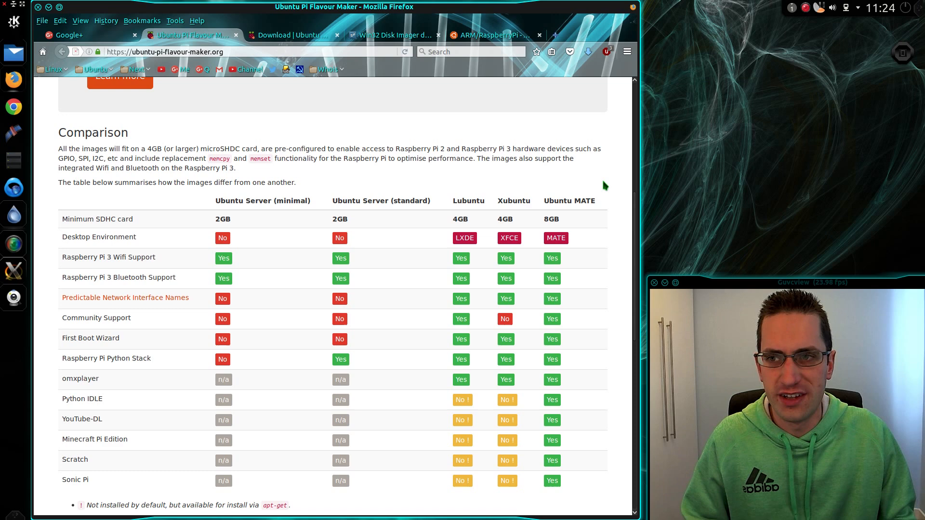
pyautogui.moveTo(593, 221)
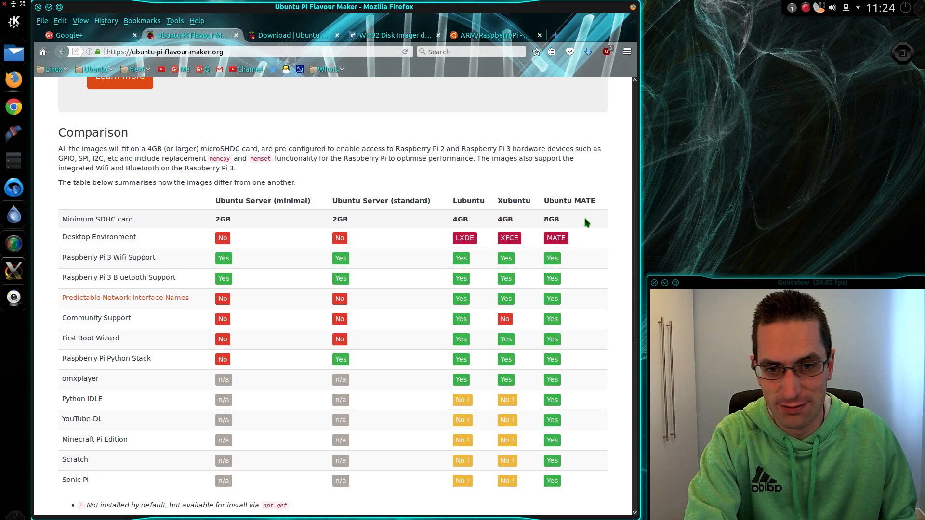
pyautogui.moveTo(599, 221)
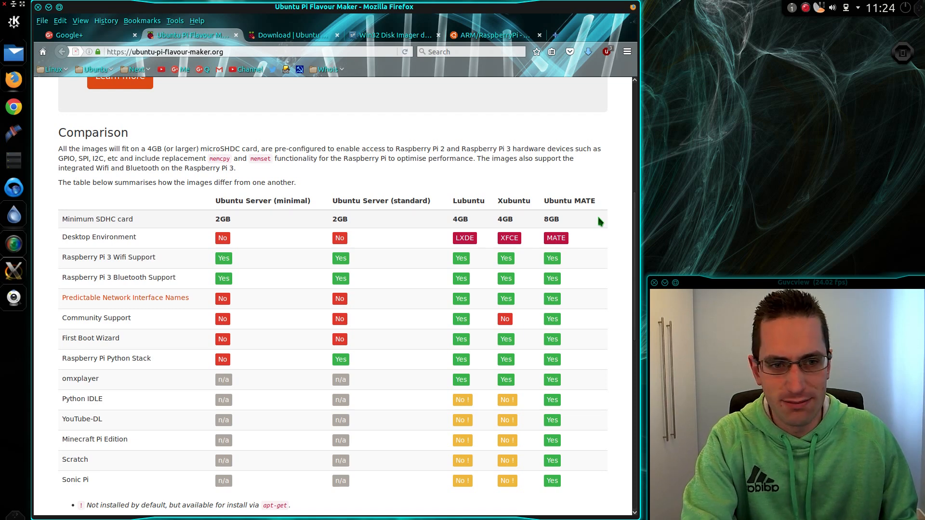
pyautogui.moveTo(596, 290)
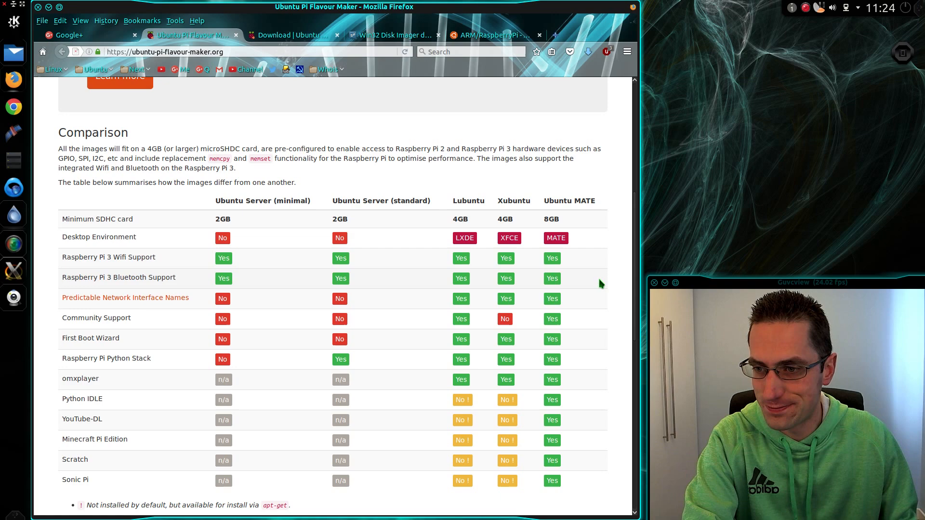
pyautogui.scroll(3)
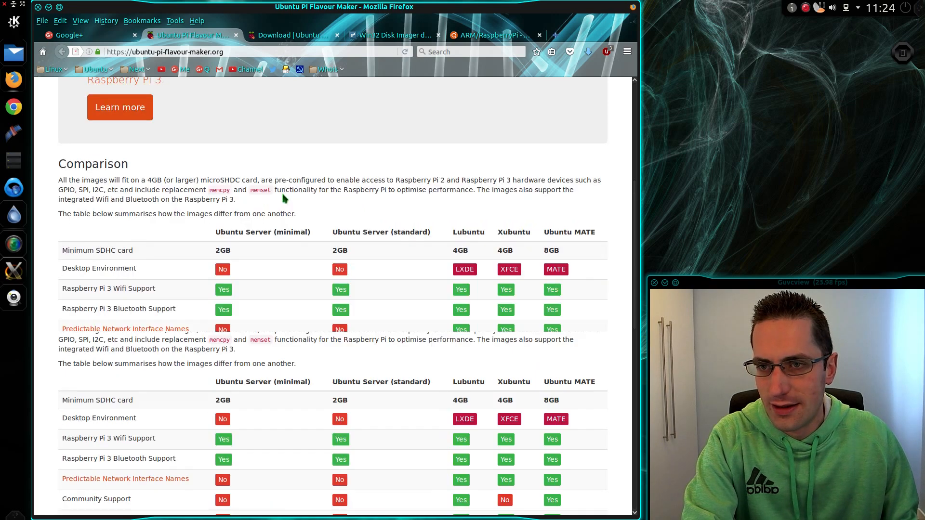
pyautogui.click(290, 35)
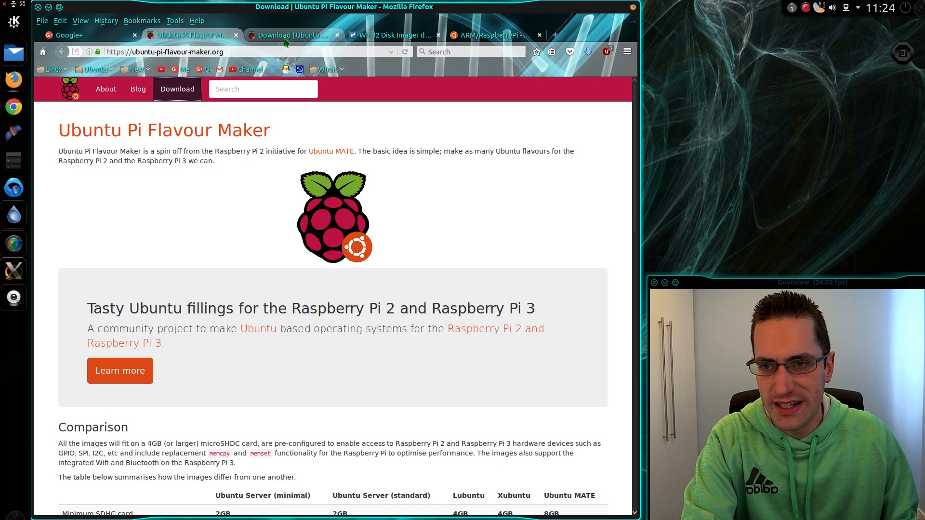
pyautogui.click(176, 89)
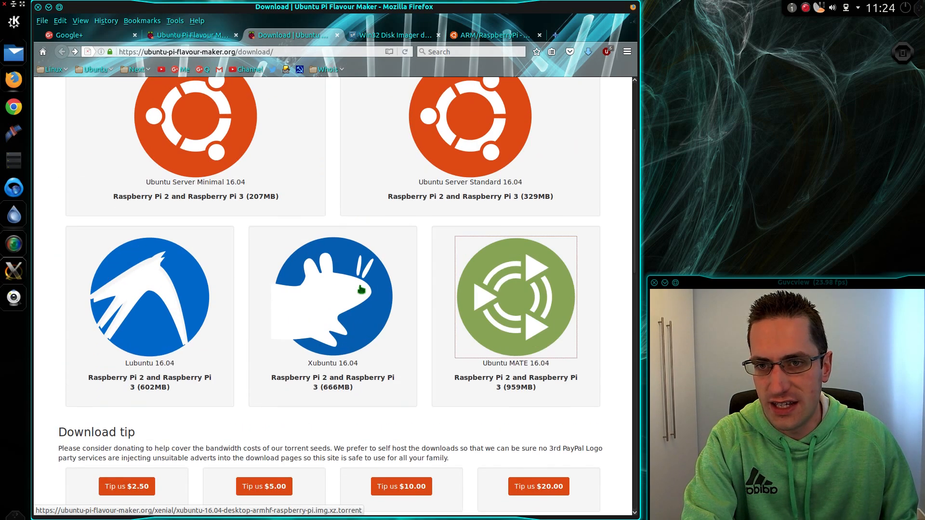
# Step: Scroll through the image options and the microSDHC card instructions
pyautogui.scroll(3)
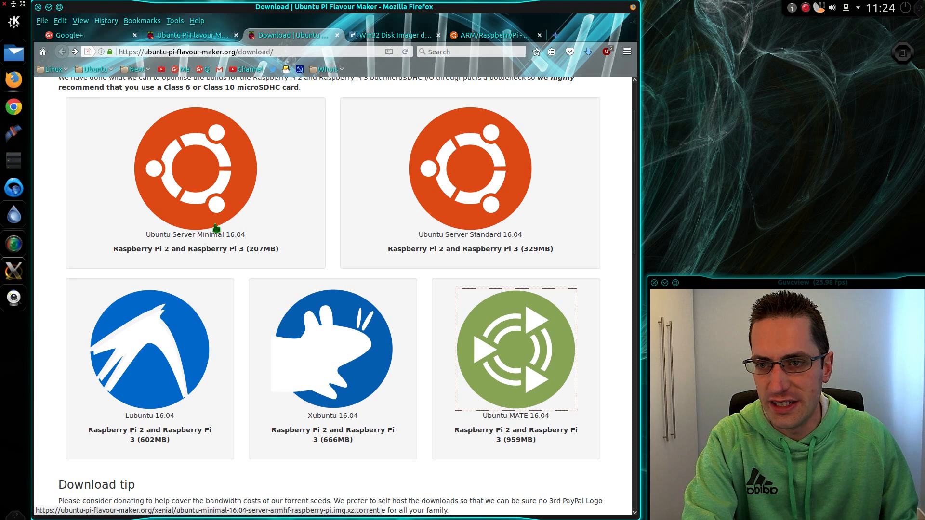
pyautogui.moveTo(489, 373)
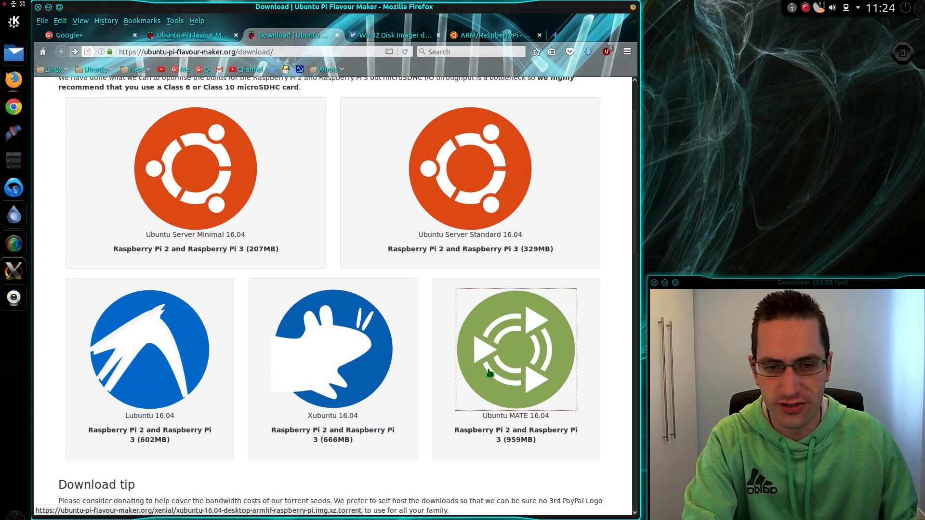
pyautogui.scroll(-3)
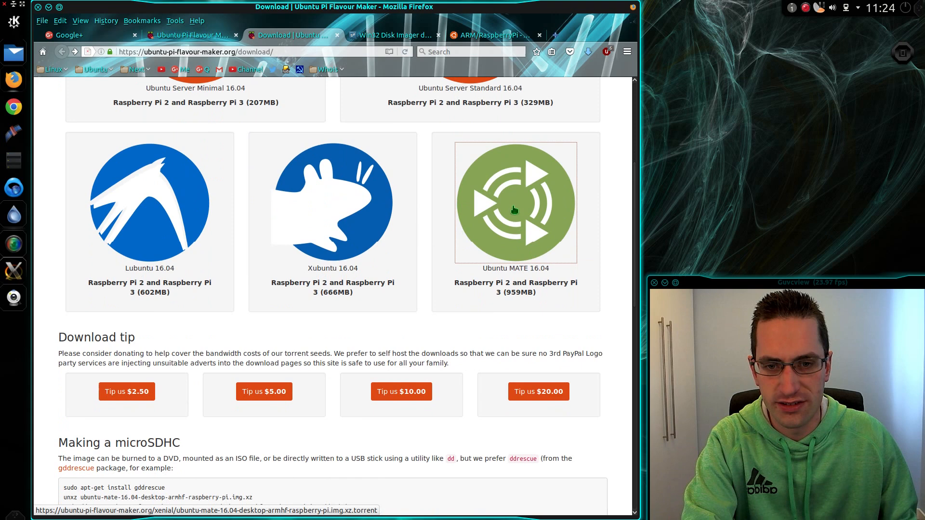
pyautogui.moveTo(515, 207)
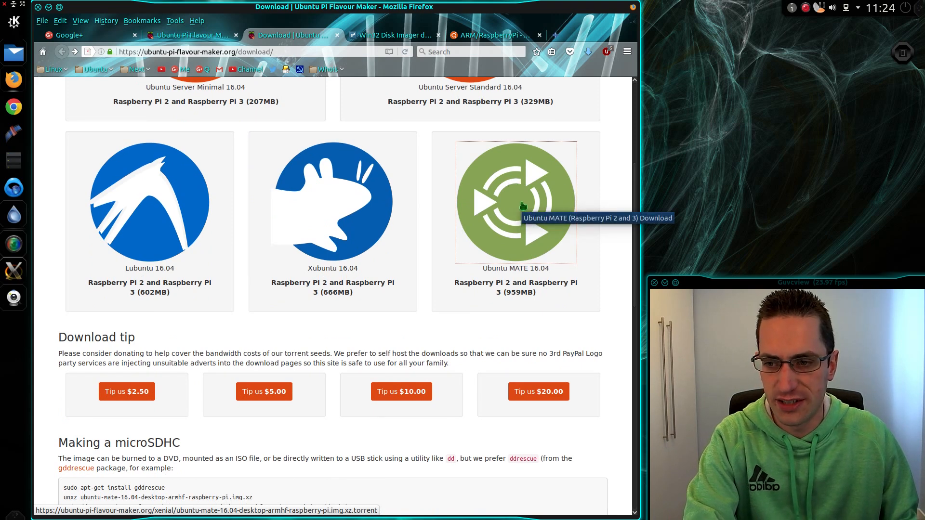
pyautogui.scroll(-3)
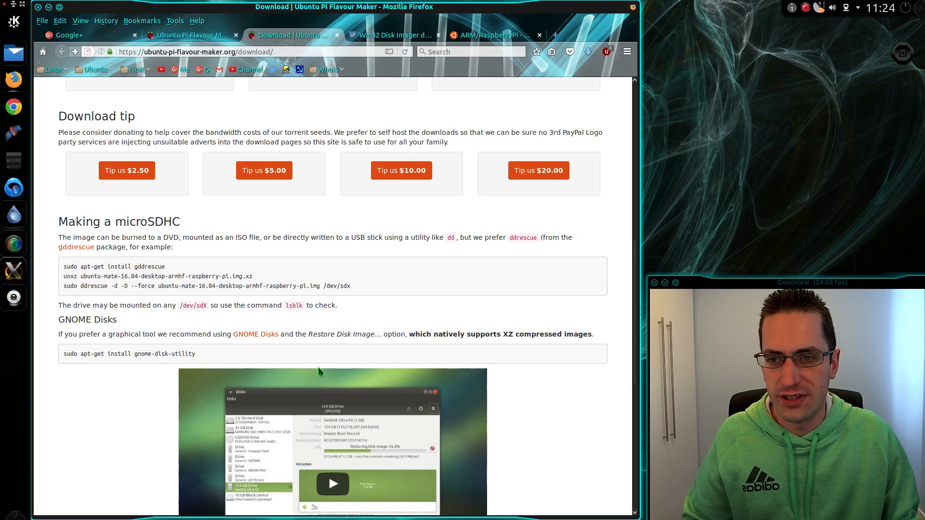
pyautogui.moveTo(221, 298)
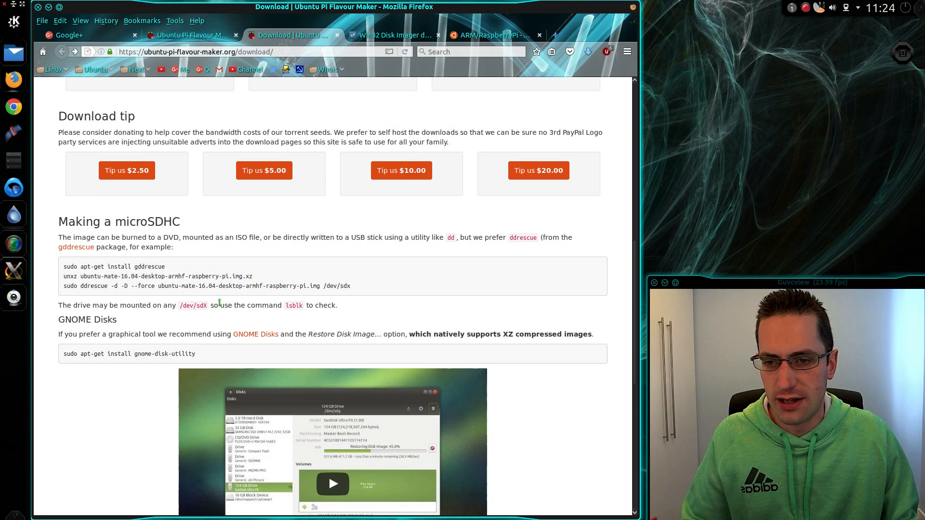
pyautogui.moveTo(239, 320)
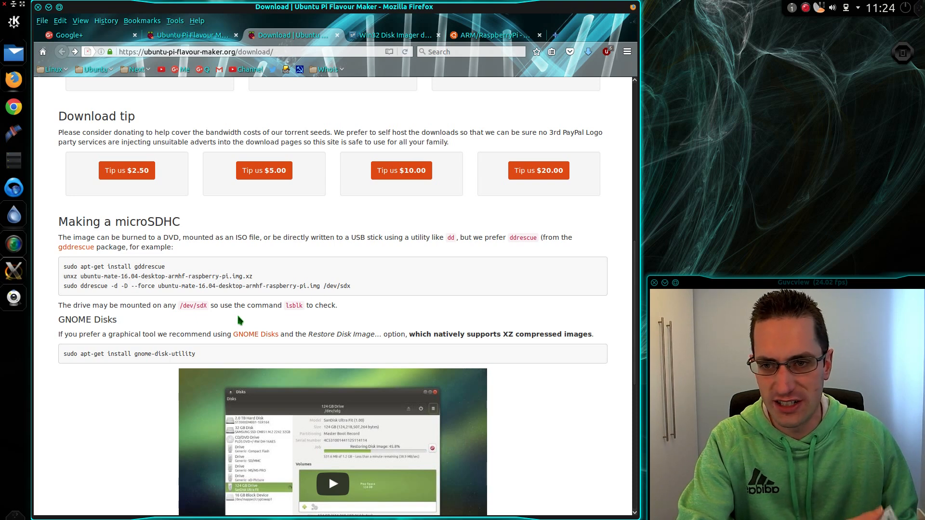
pyautogui.moveTo(238, 318)
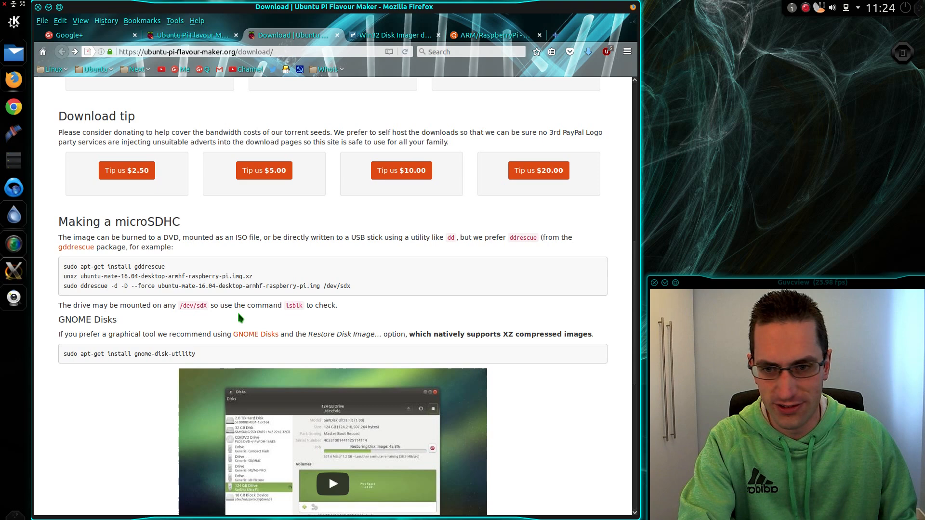
pyautogui.scroll(-3)
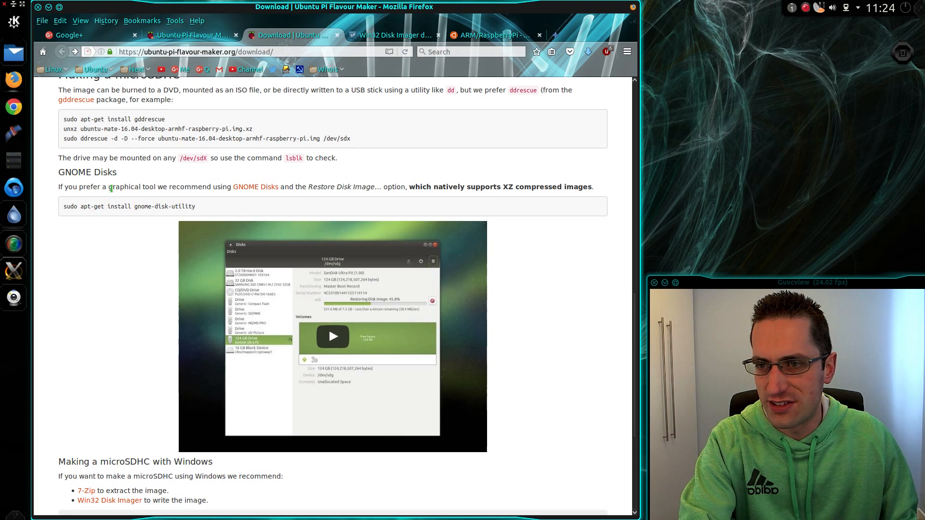
pyautogui.scroll(-3)
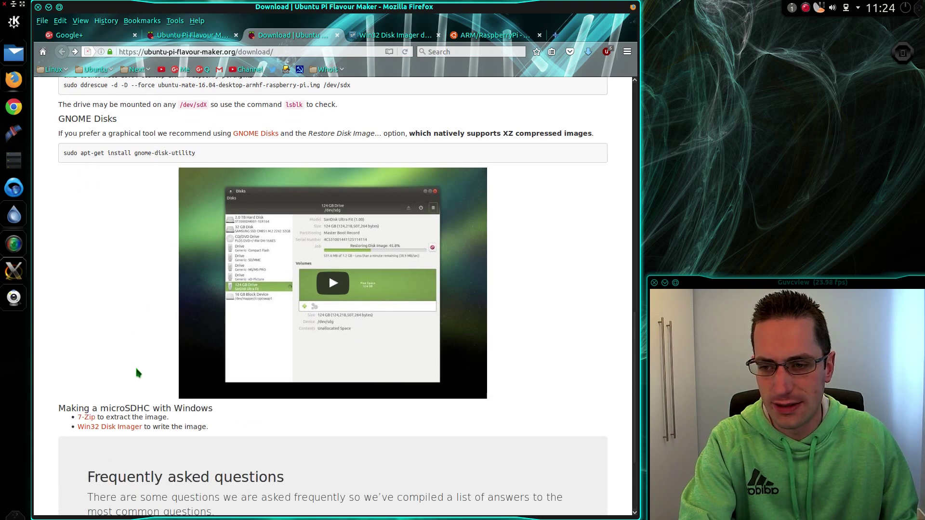
pyautogui.scroll(-3)
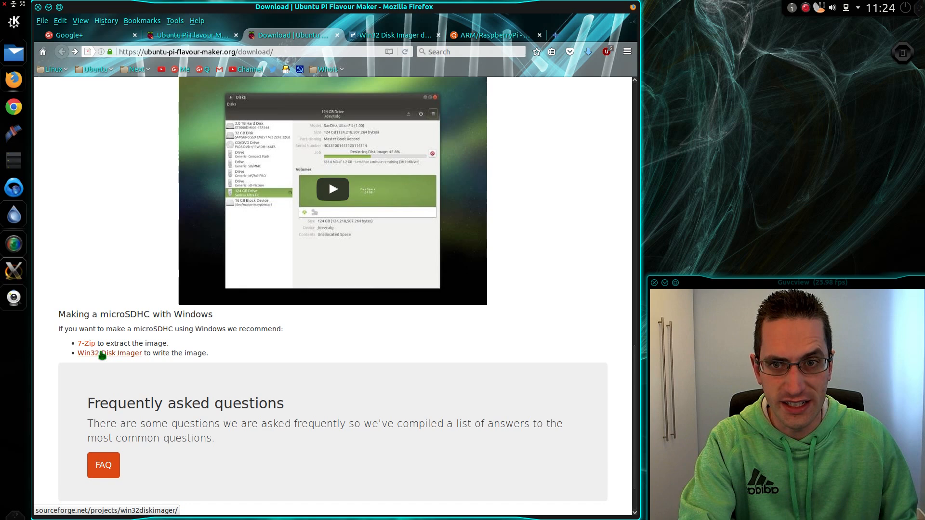
pyautogui.moveTo(351, 20)
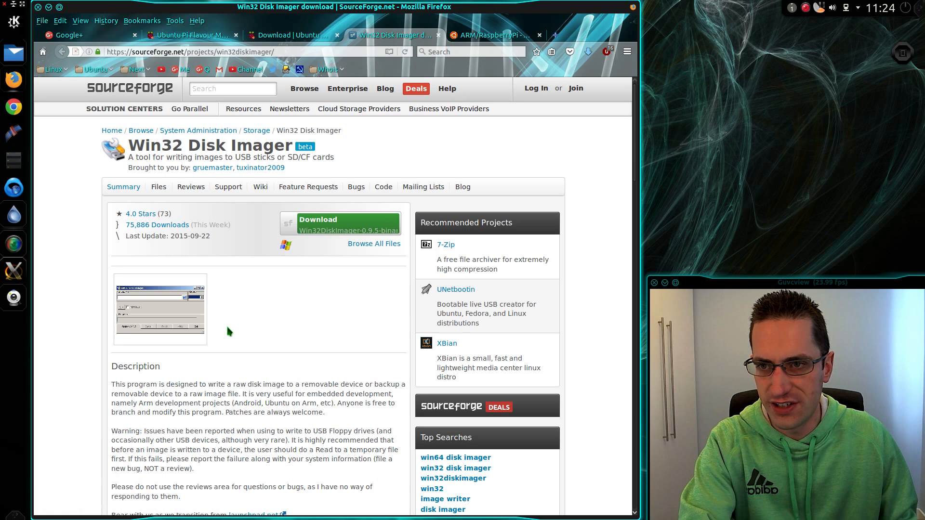
pyautogui.moveTo(228, 325)
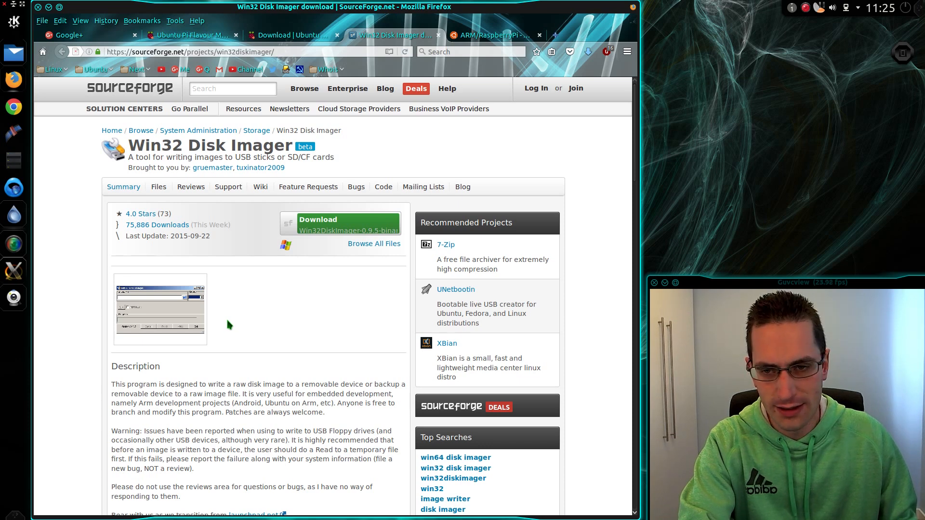
pyautogui.moveTo(189, 305)
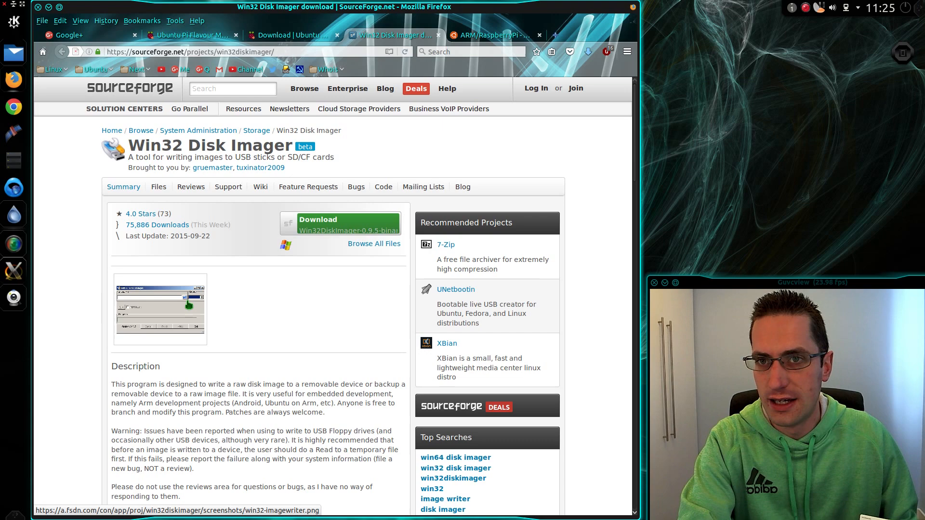
pyautogui.moveTo(293, 35)
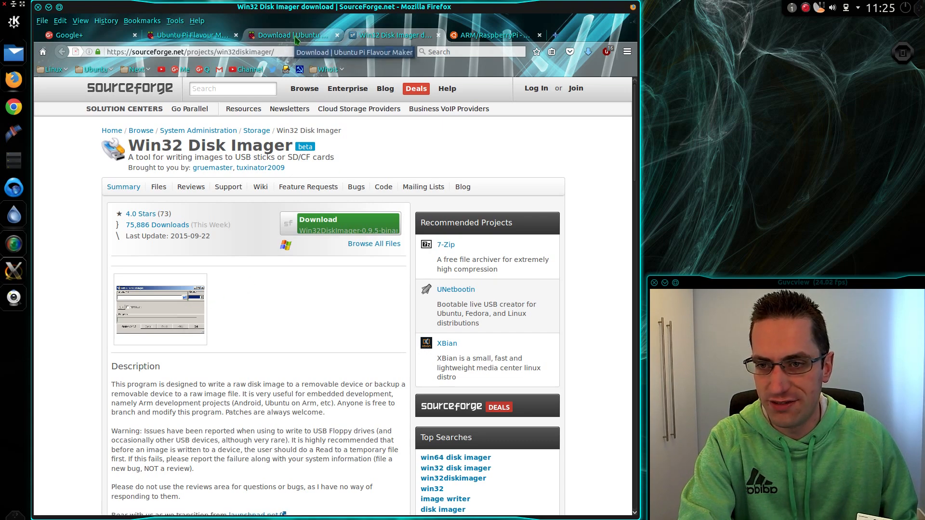
# Step: Select ubuntu-mate-16.04-desktop-armhf-raspberry-pi.img.xz in Distros and bring up its context menu
pyautogui.click(292, 35)
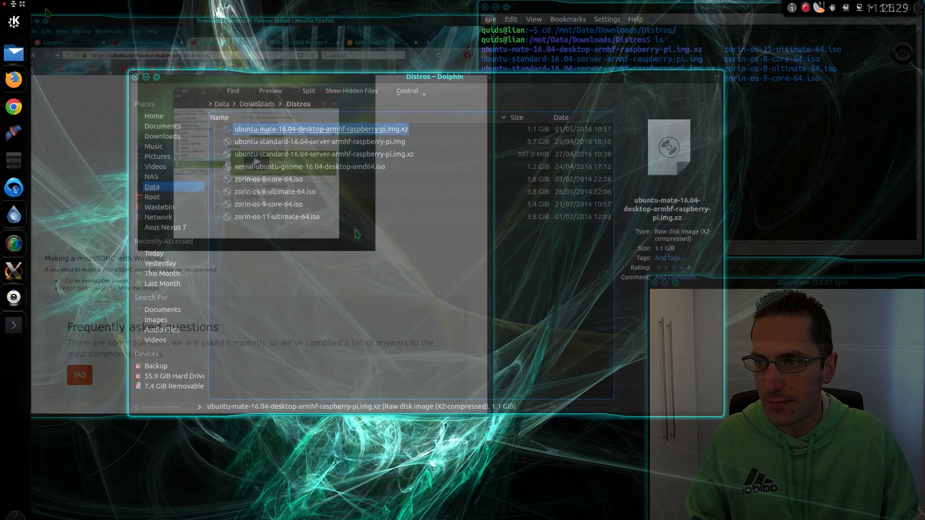
pyautogui.click(355, 236)
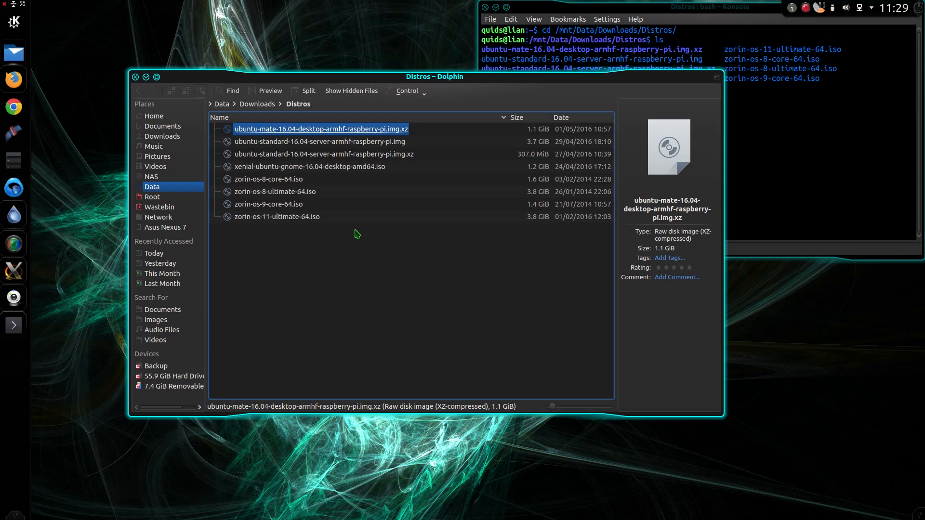
pyautogui.rightClick(320, 129)
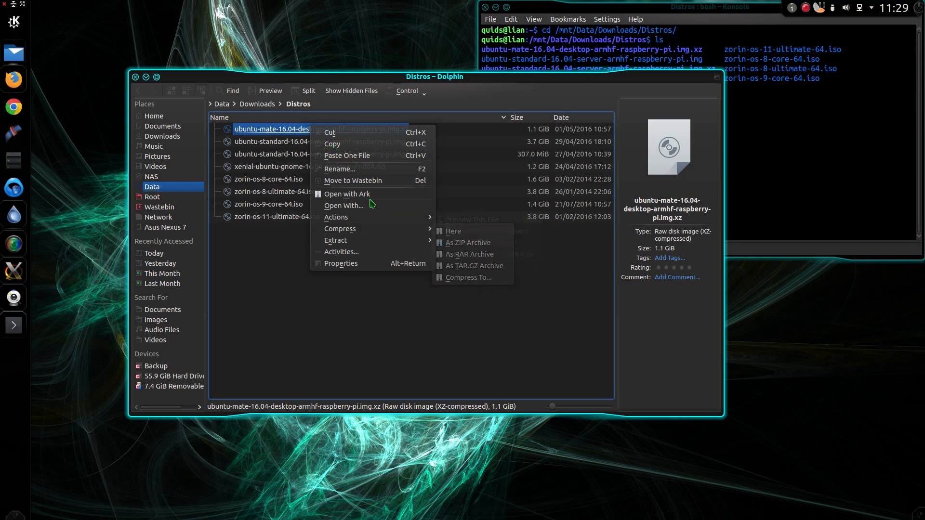
pyautogui.moveTo(335, 240)
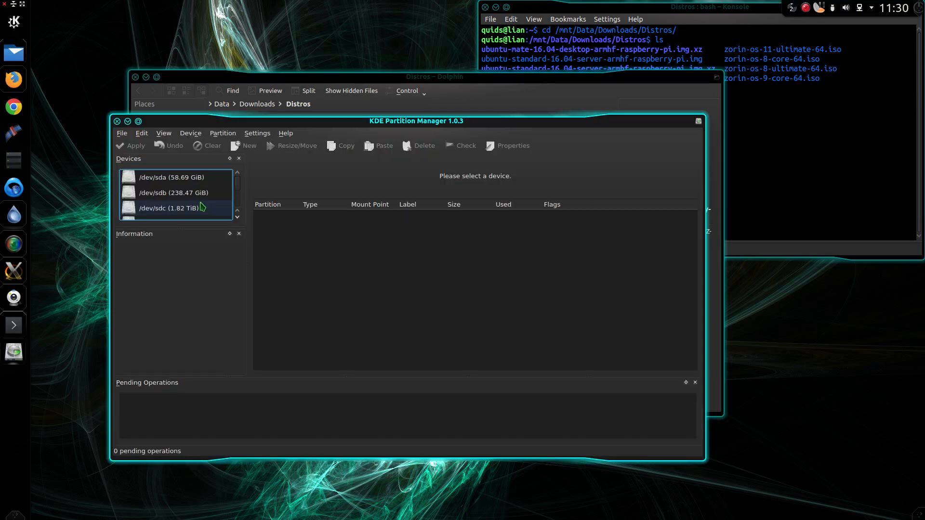
pyautogui.moveTo(177, 208)
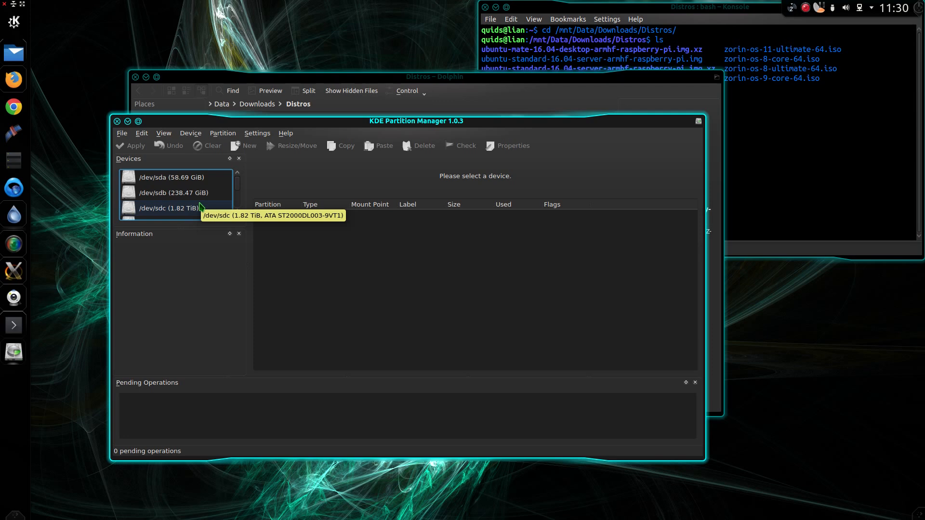
# Step: Inspect the 7.40 GiB /dev/sdf fat32 device in KDE Partition Manager, then close it
pyautogui.scroll(-3)
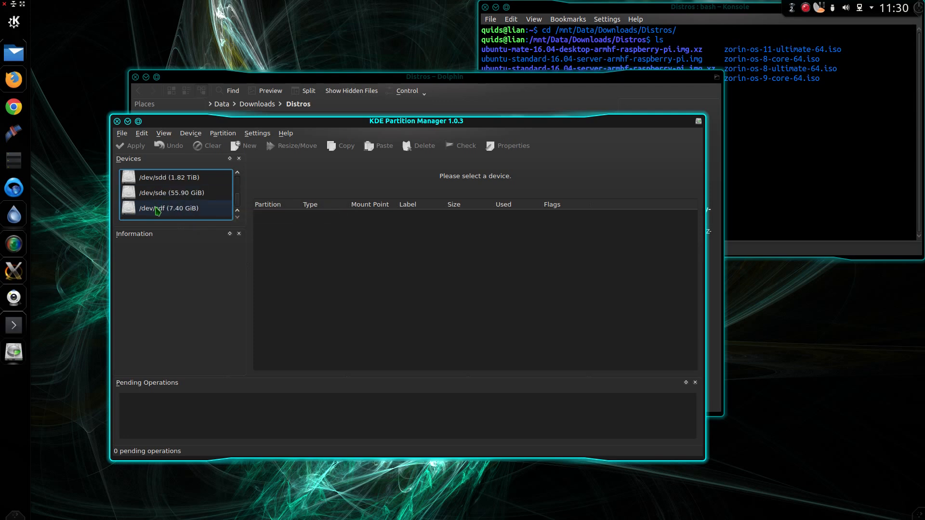
pyautogui.click(169, 208)
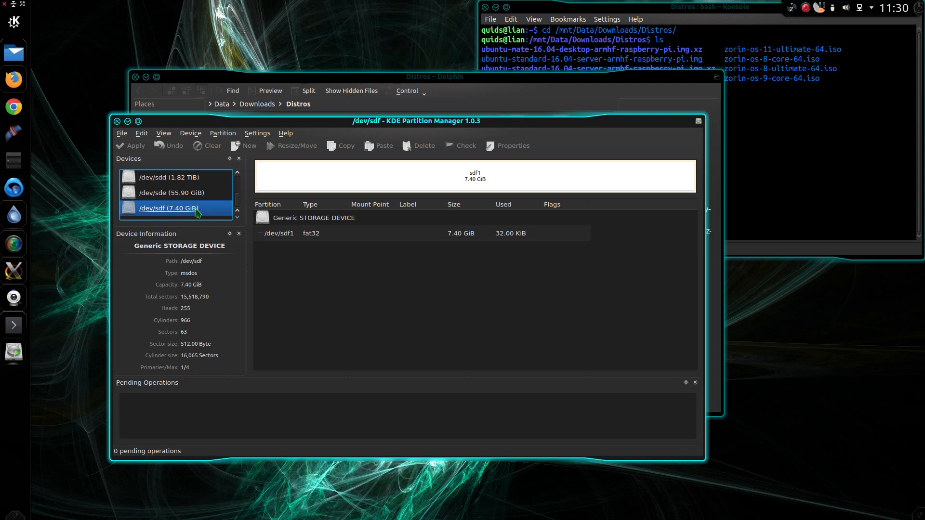
pyautogui.moveTo(169, 207)
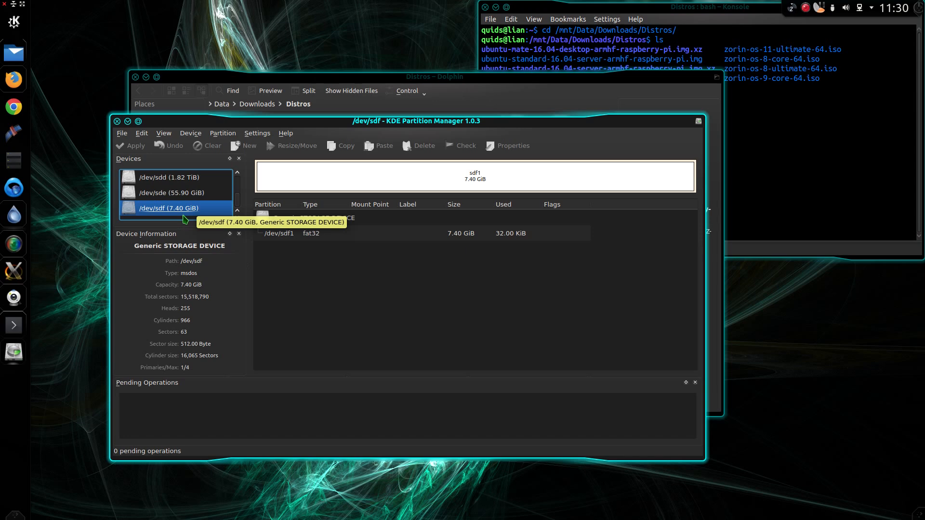
pyautogui.moveTo(183, 217)
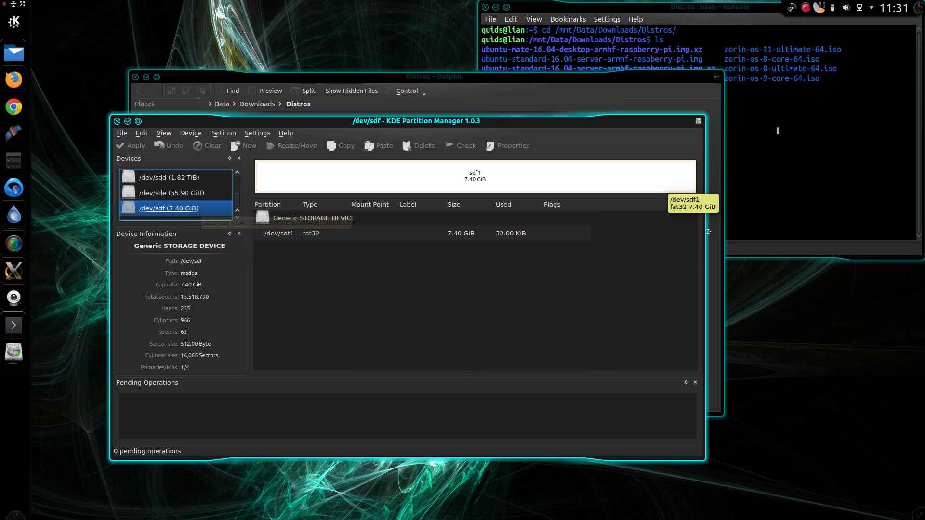
pyautogui.moveTo(165, 208)
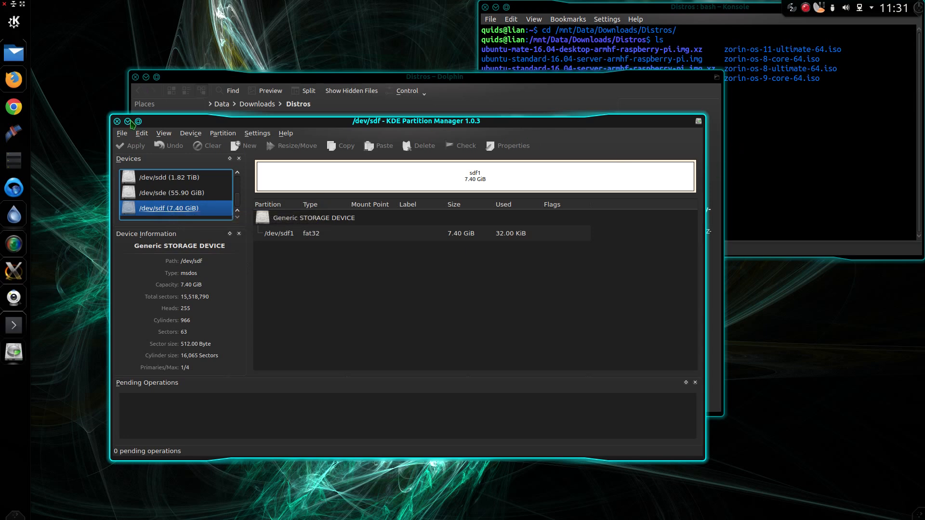
pyautogui.click(116, 121)
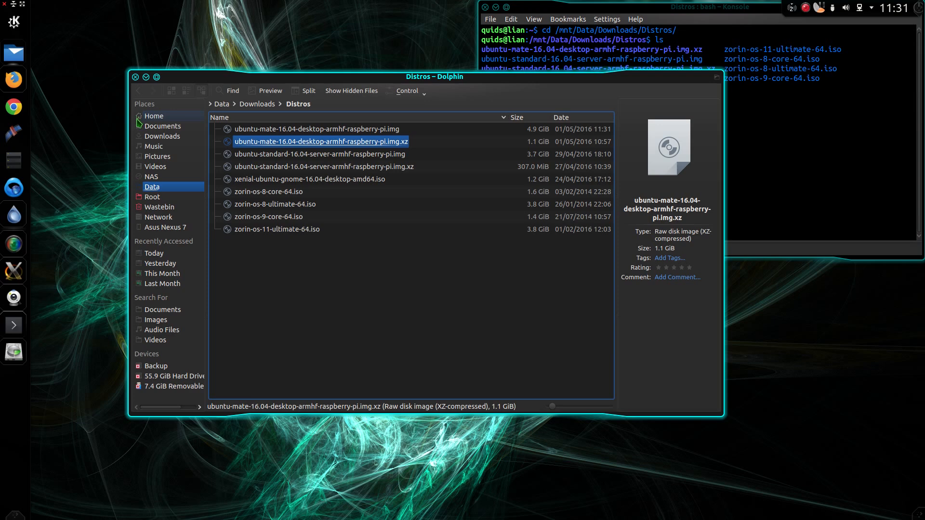
# Step: Run sudo dd if=ubuntu-mate-16.04-desktop-armhf-raspberry-pi.img of=/dev/sdf bs=4M
pyautogui.click(135, 77)
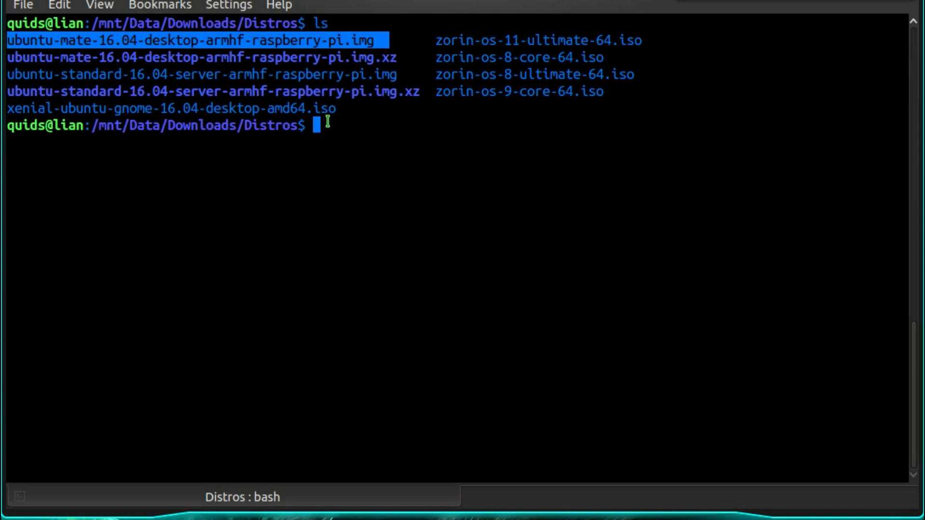
pyautogui.write('s')
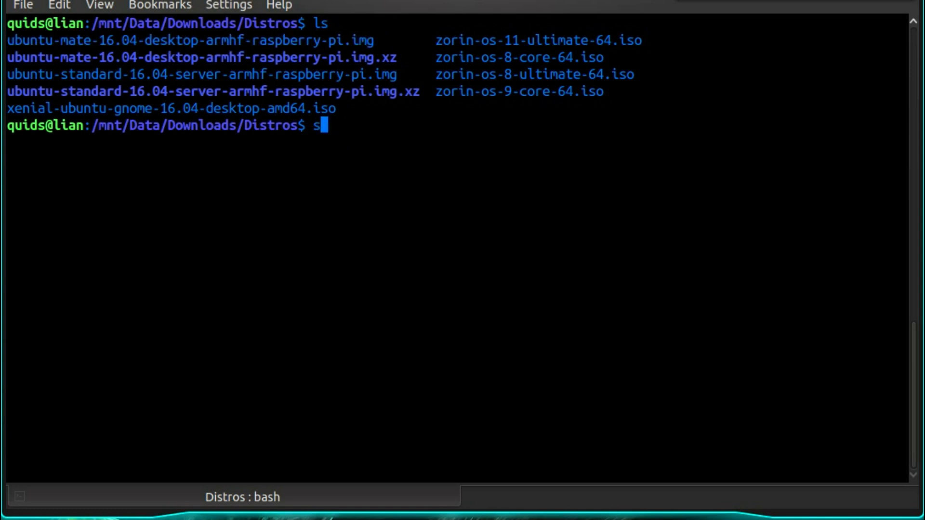
pyautogui.write('udo dd')
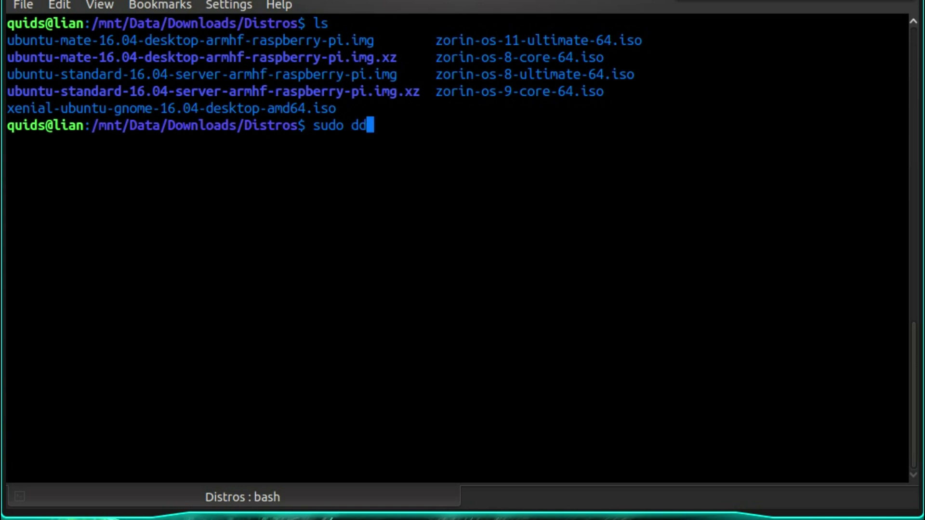
pyautogui.write('if=')
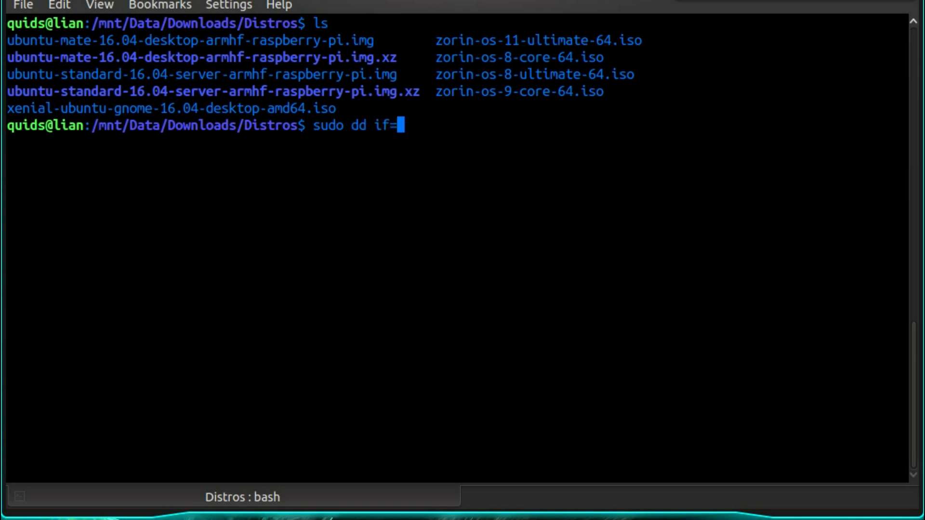
pyautogui.write('ubuntu-mate-16.04-desktop-armhf-raspberry-pi.img')
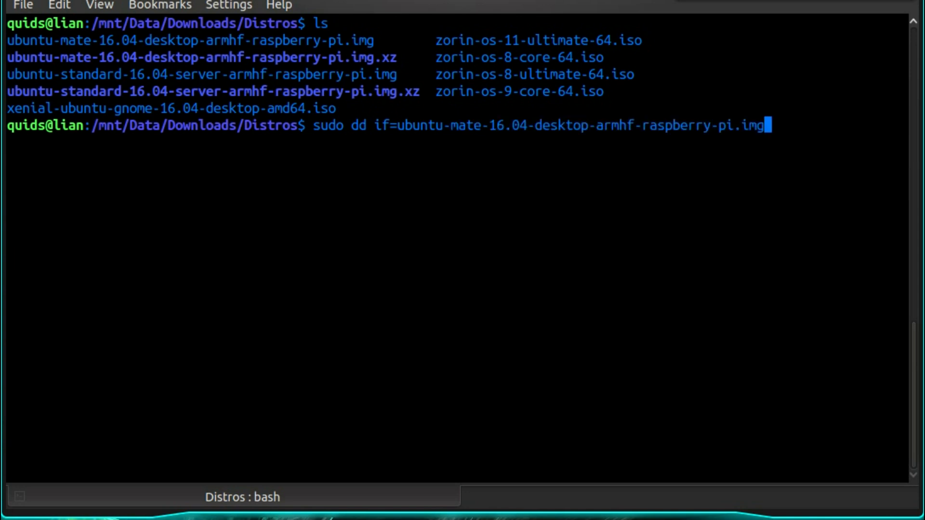
pyautogui.write('of')
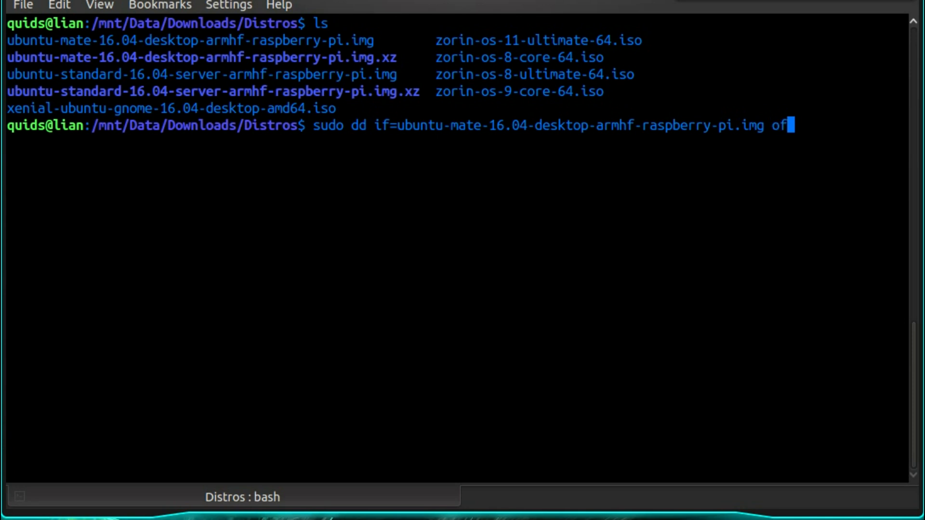
pyautogui.write('=/dev/')
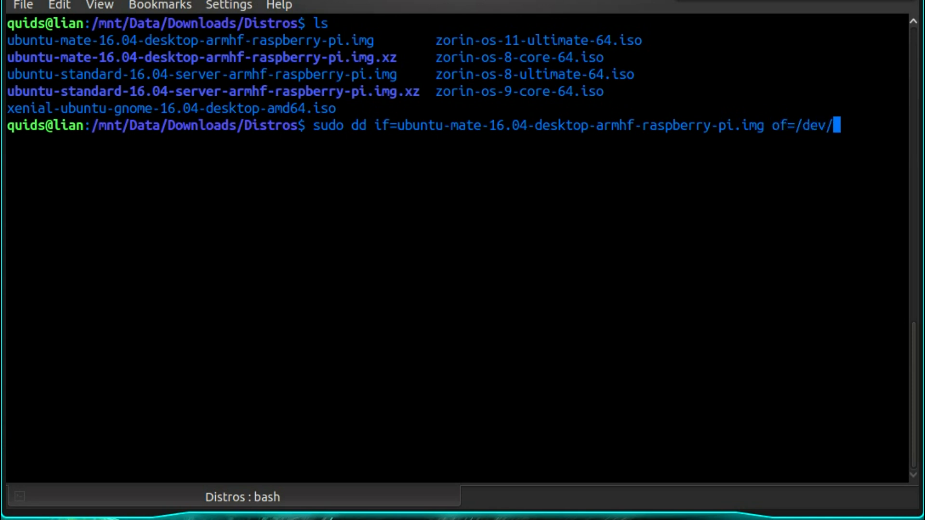
pyautogui.write('sdf')
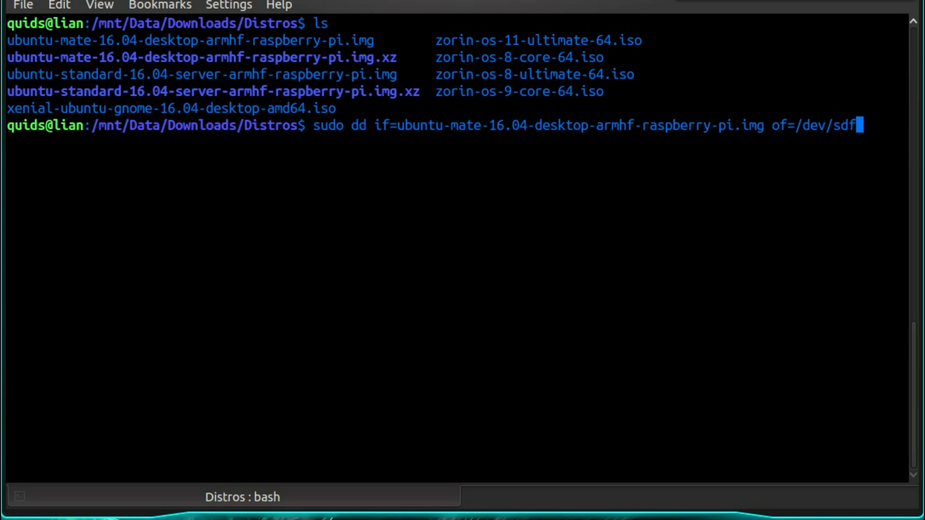
pyautogui.write('bs')
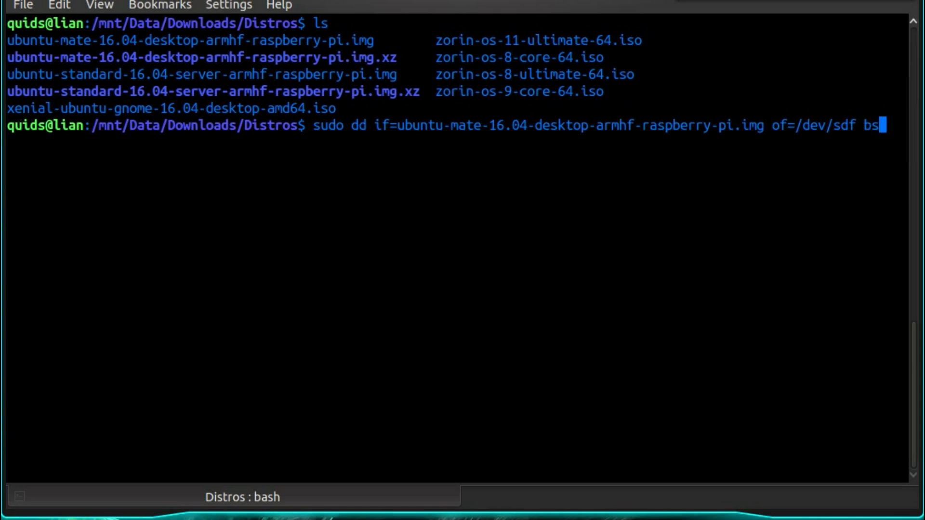
pyautogui.write('=4M')
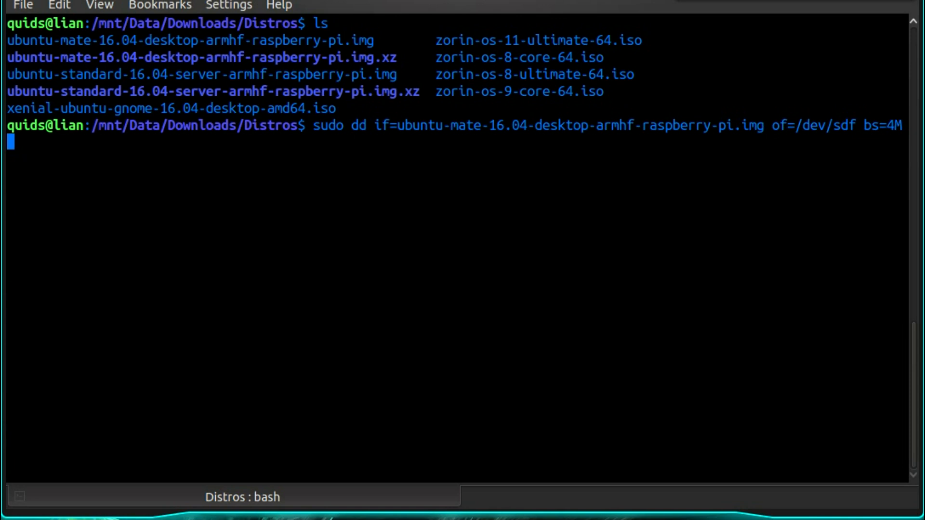
pyautogui.press('Return')
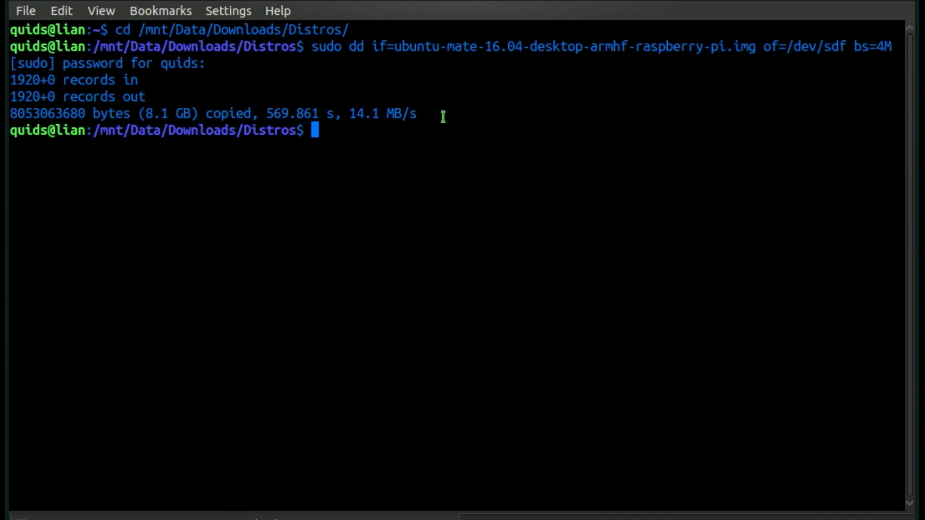
pyautogui.moveTo(333, 113)
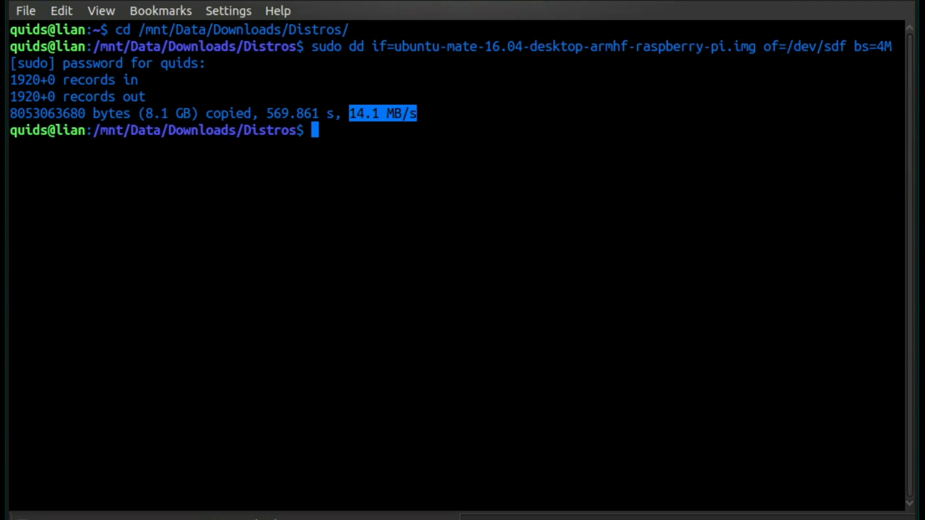
pyautogui.click(364, 164)
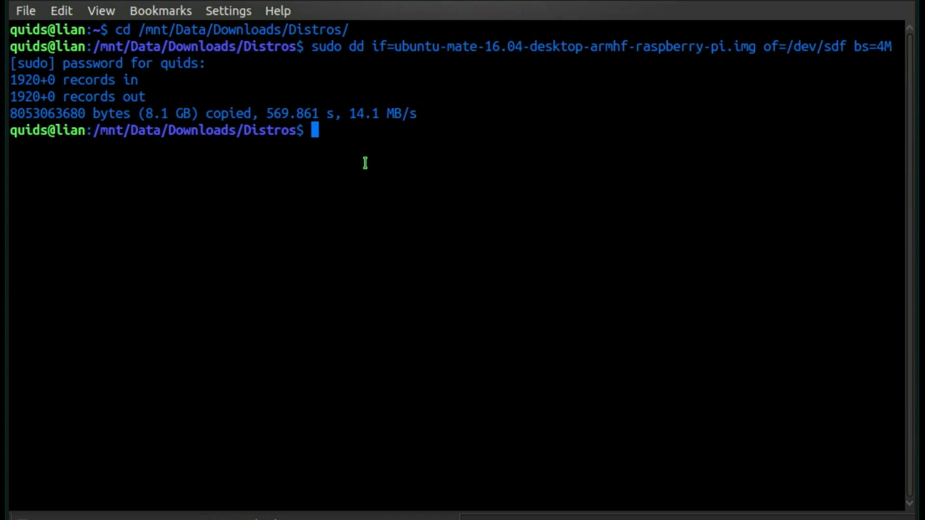
pyautogui.moveTo(365, 163)
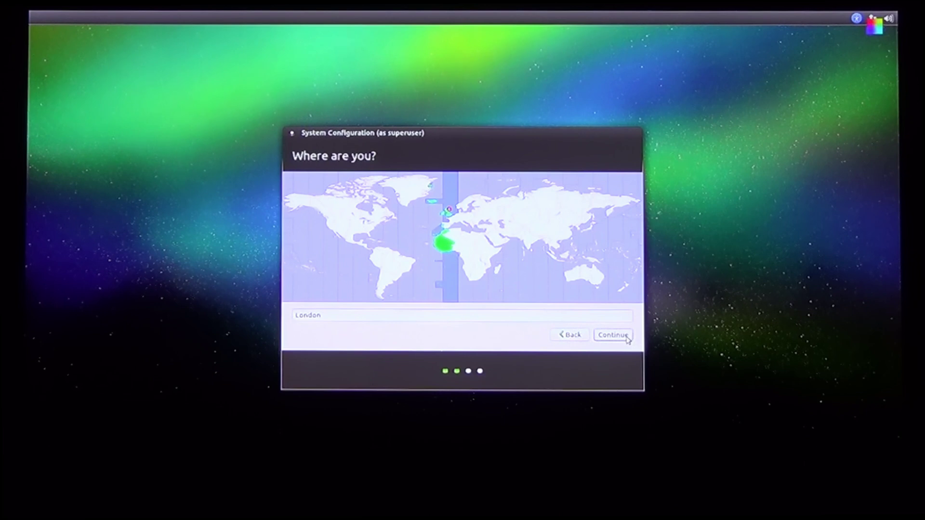
# Step: Accept London as the location and enter the account details with computer name rpi
pyautogui.click(612, 335)
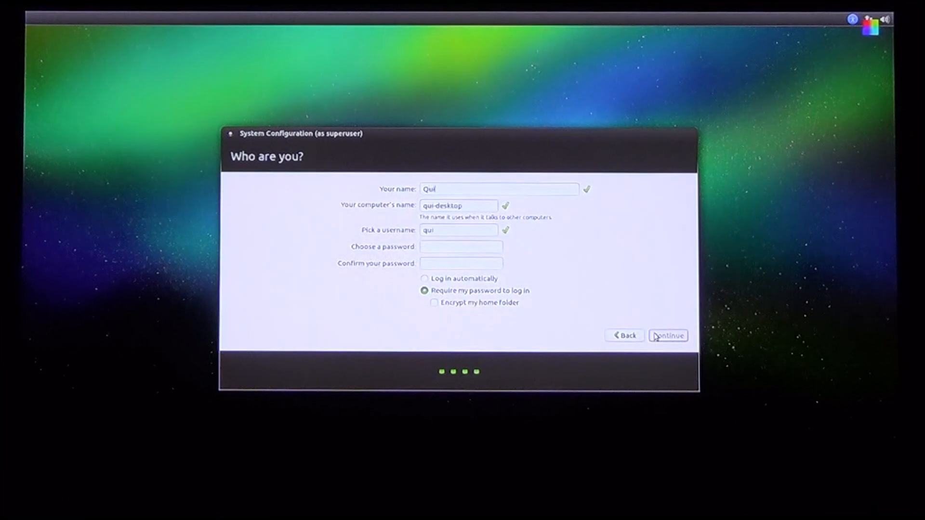
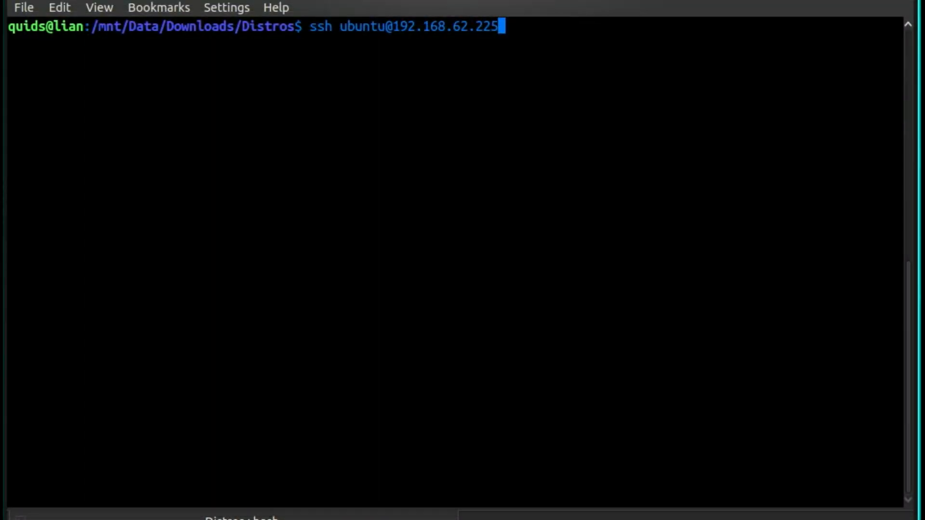
pyautogui.press('Return')
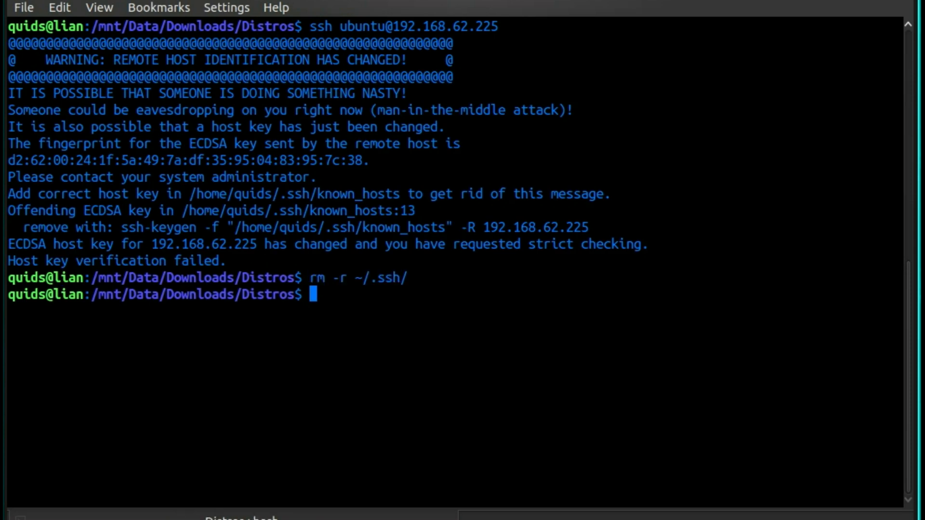
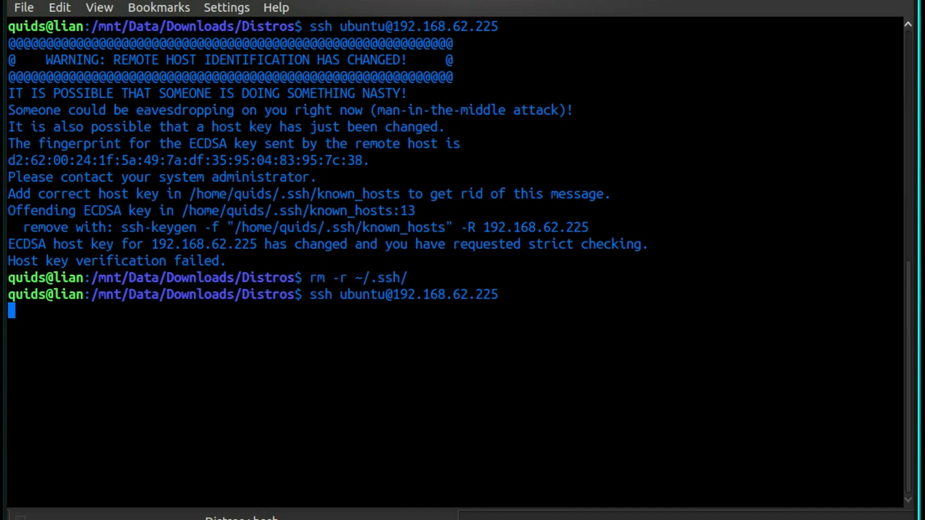
pyautogui.press('Return')
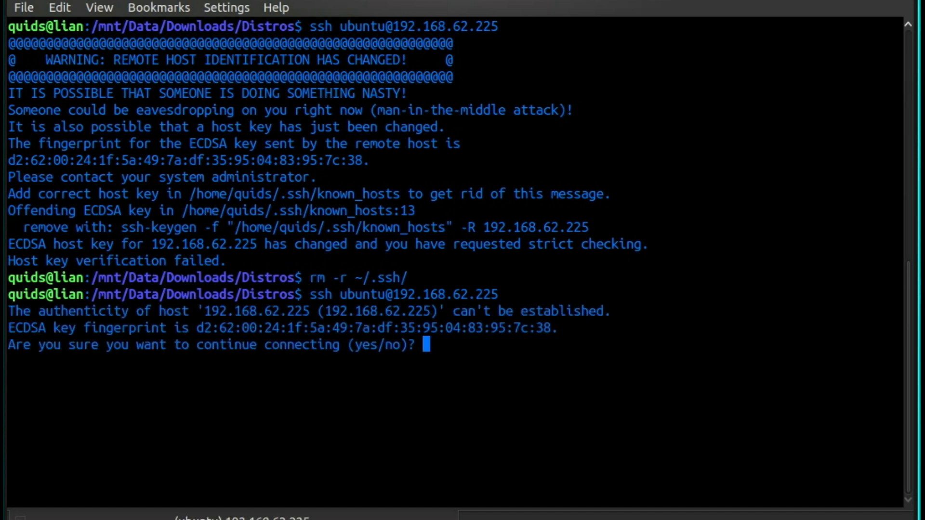
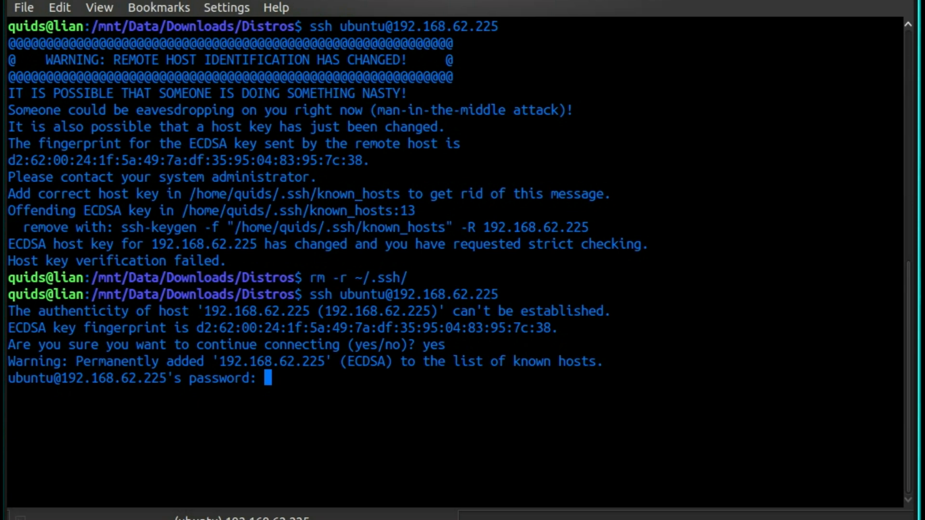
pyautogui.press('Return')
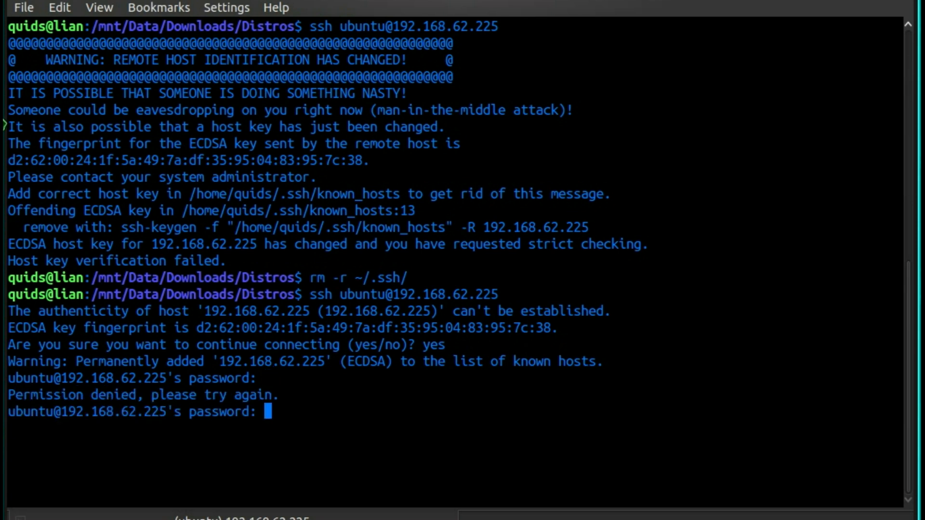
pyautogui.press('Return')
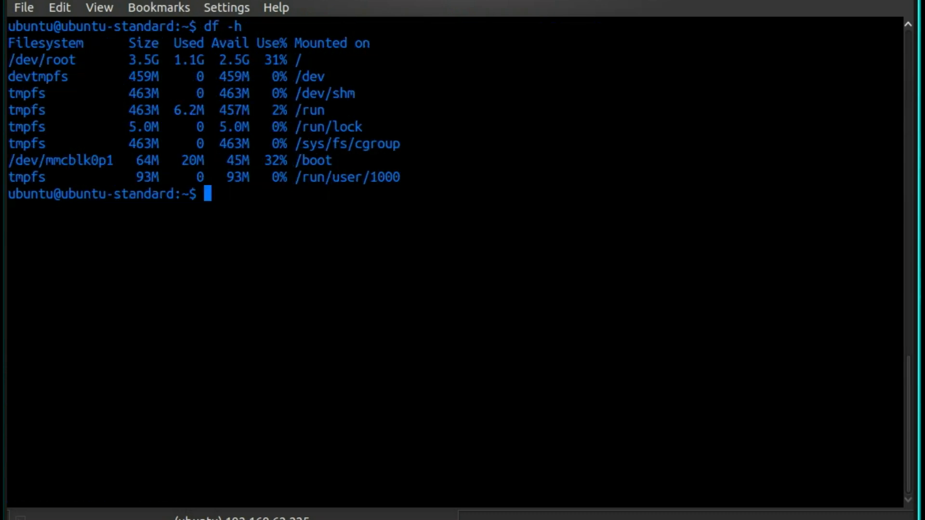
# Step: Delete partition 2 of /dev/mmcblk0 using sudo fdisk
pyautogui.write('sudo')
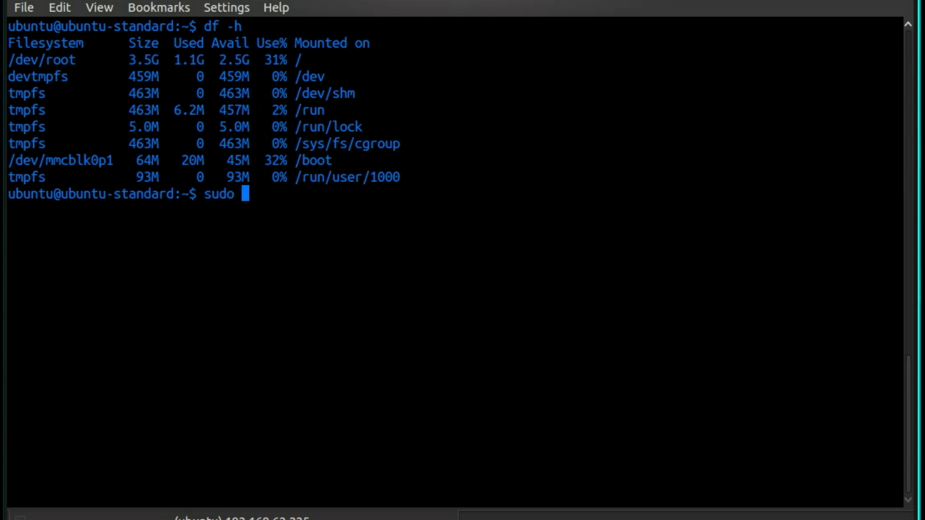
pyautogui.write('fd')
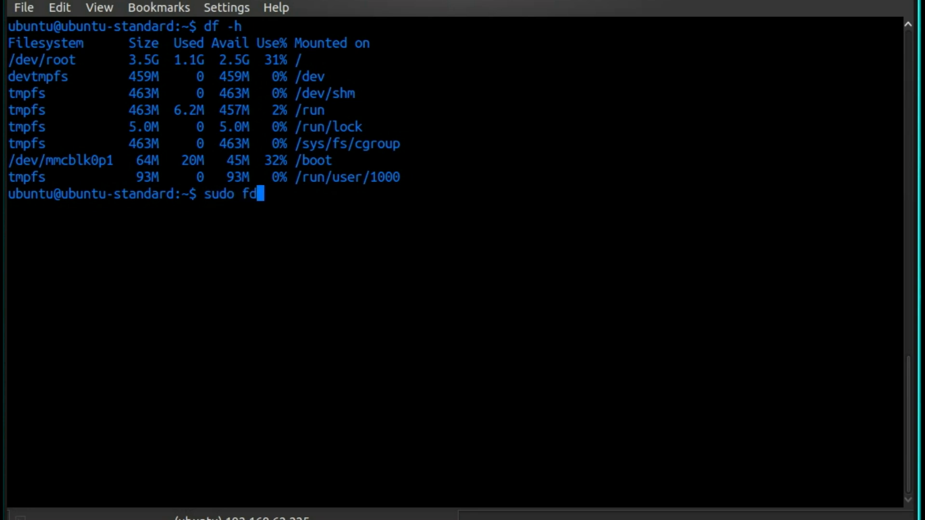
pyautogui.write('isk /')
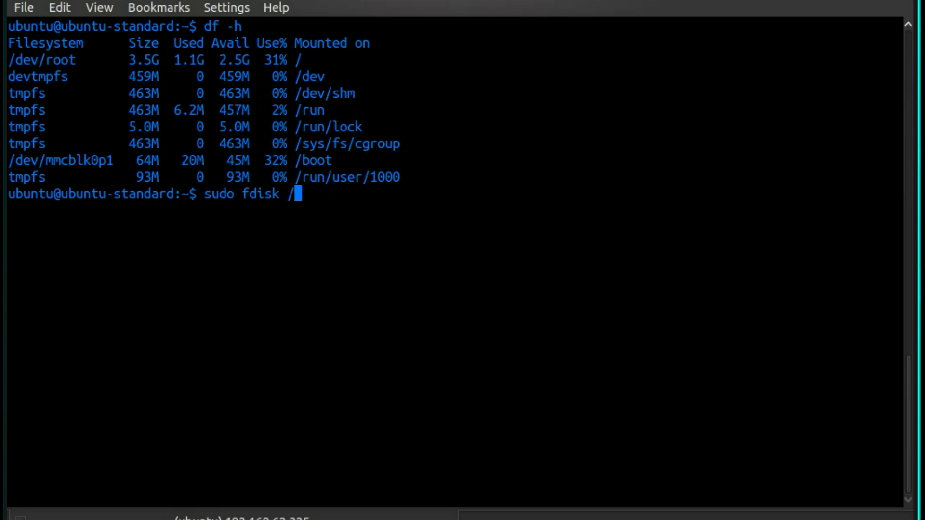
pyautogui.write('dev/mmcblk0')
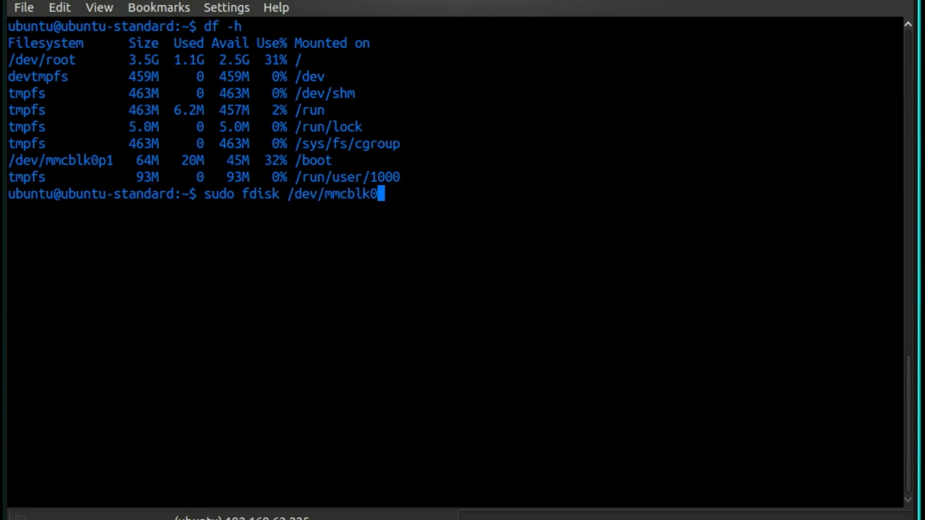
pyautogui.press('Return')
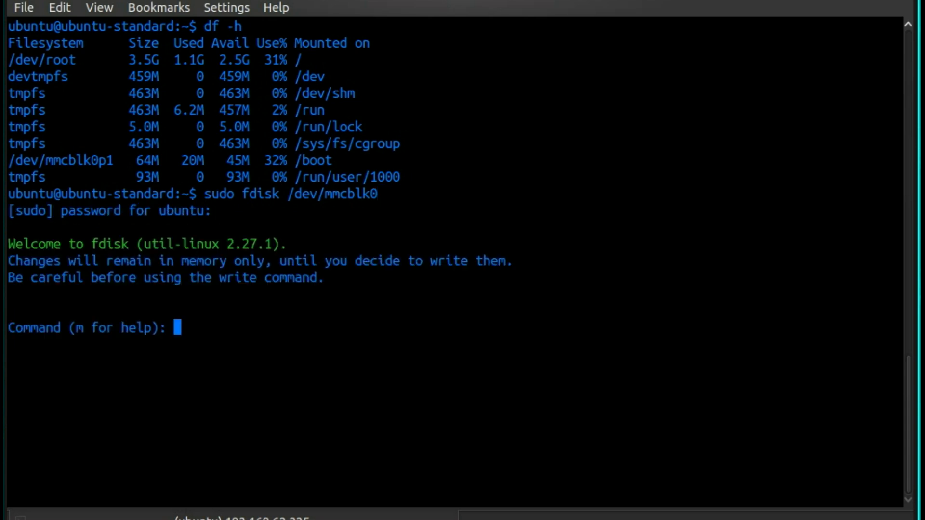
pyautogui.write('d')
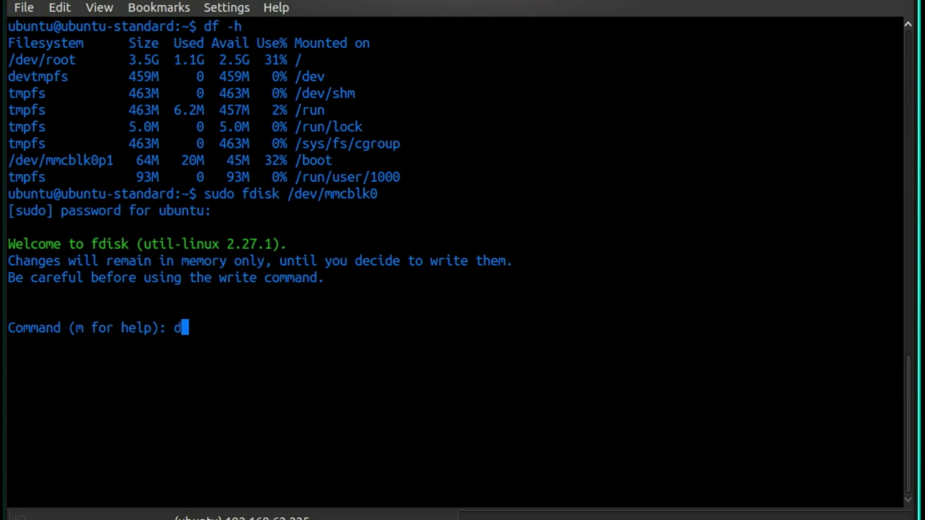
pyautogui.press('Return')
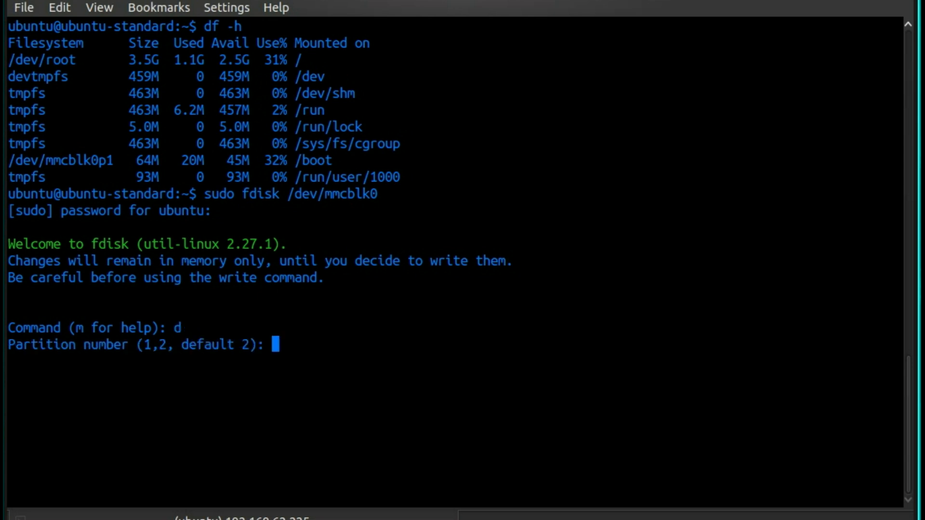
pyautogui.write('2')
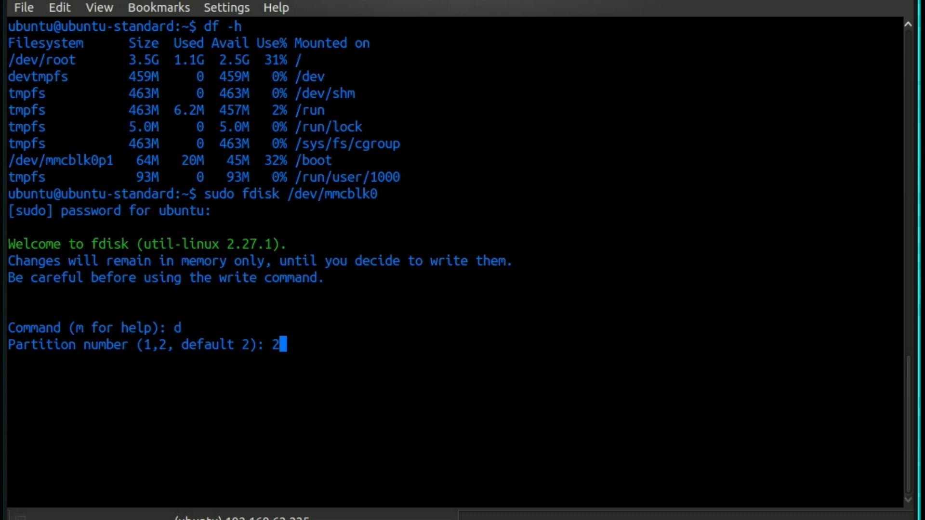
pyautogui.press('Return')
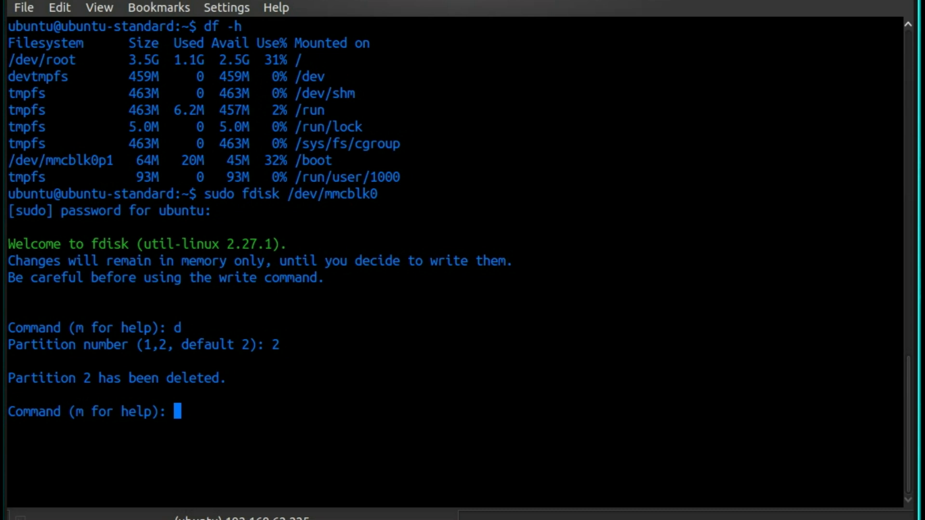
# Step: Create primary partition 2 with default first and last sectors, and write the table
pyautogui.write('n')
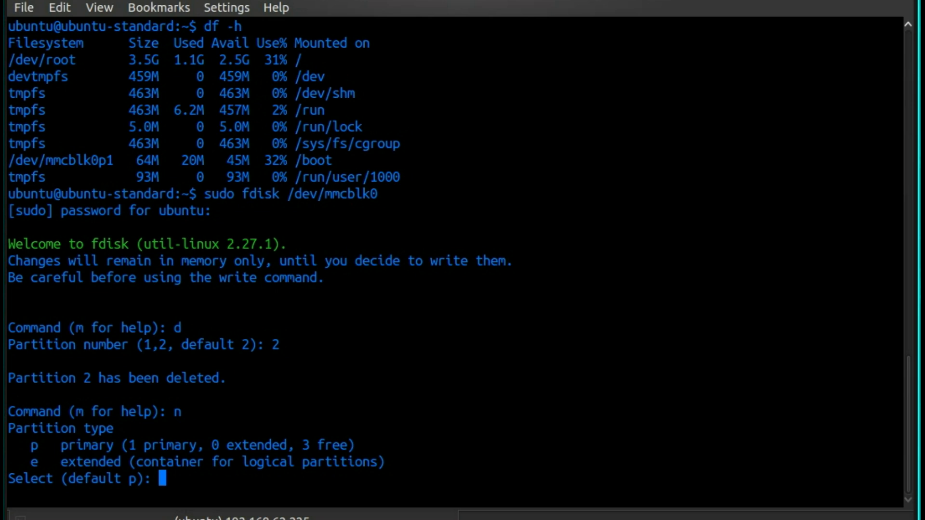
pyautogui.write('p')
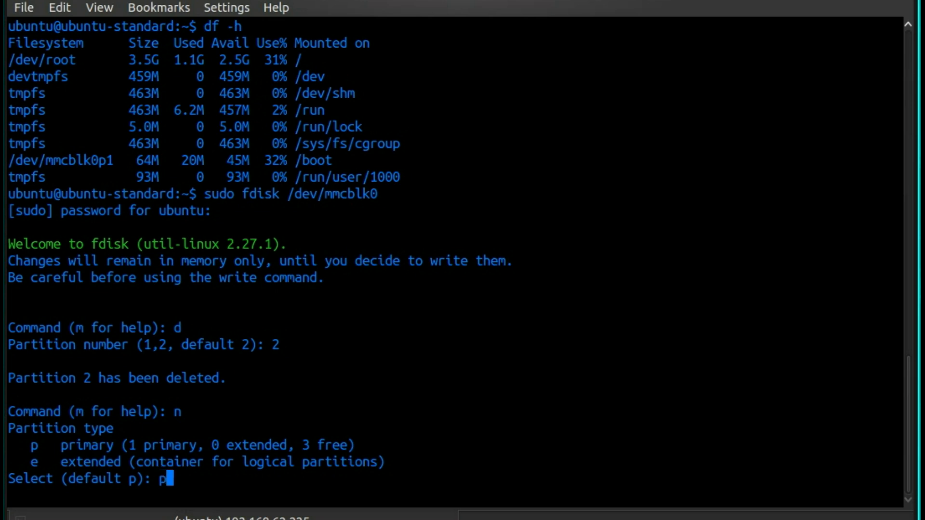
pyautogui.press('Return')
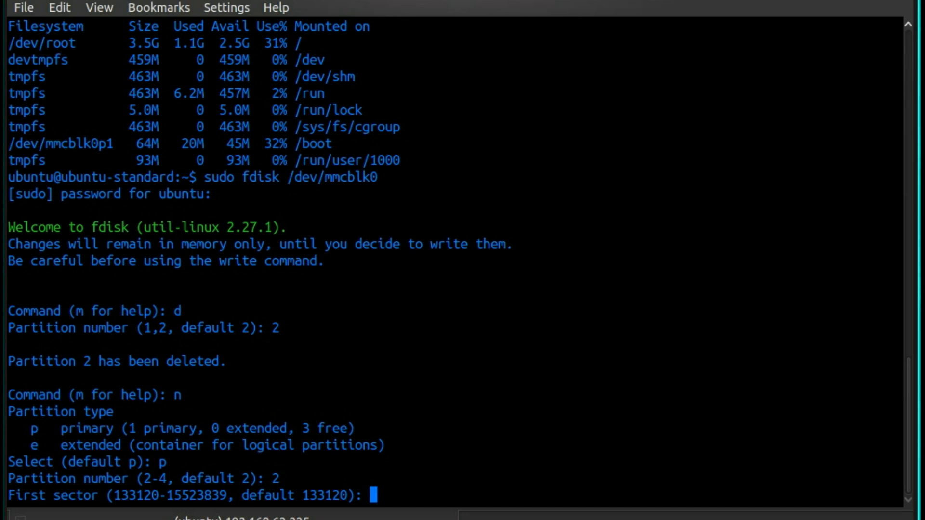
pyautogui.press('Return')
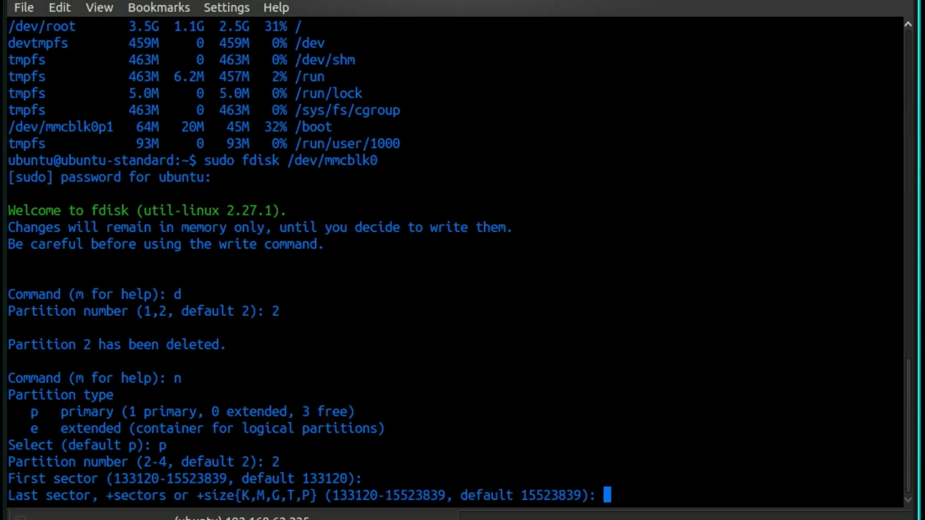
pyautogui.press('Return')
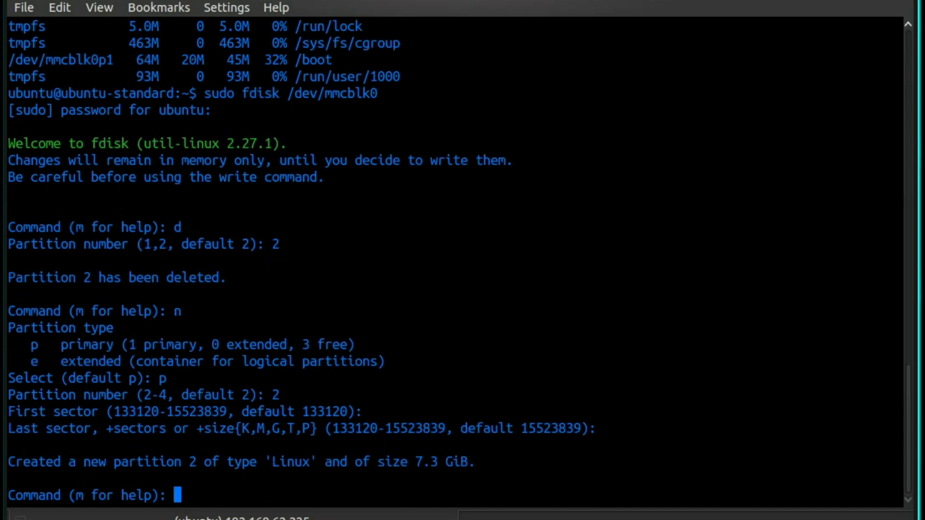
pyautogui.write('w')
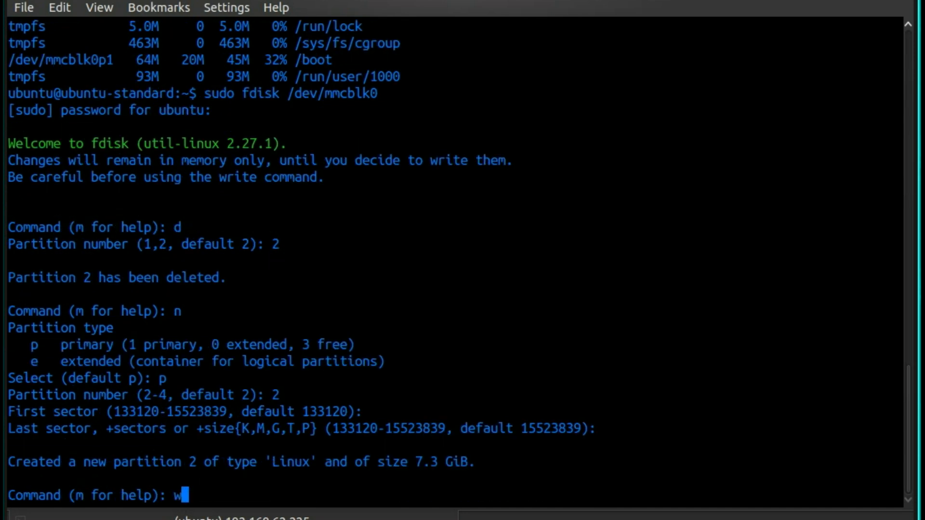
pyautogui.press('Return')
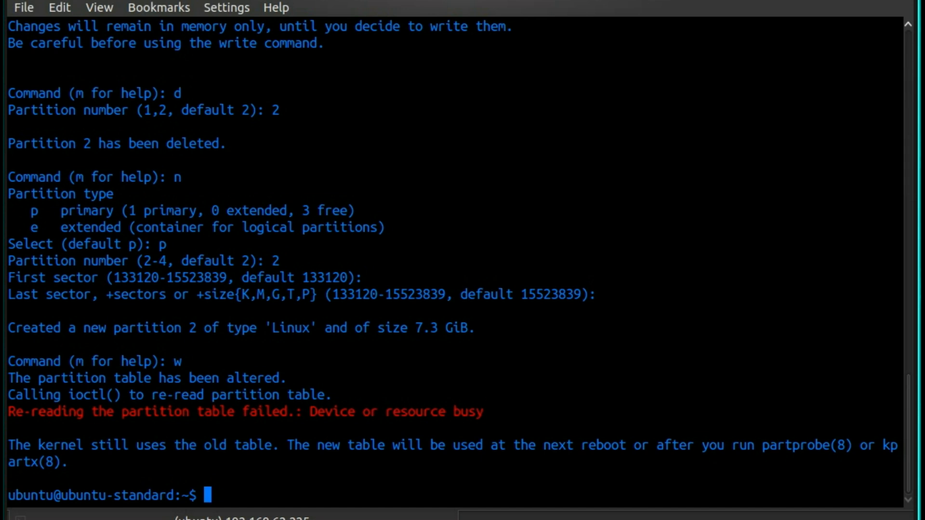
# Step: Reboot the Pi, run sudo resize2fs /dev/mmcblk0p2, and highlight the 6.1G free figure
pyautogui.write('sudo rebo')
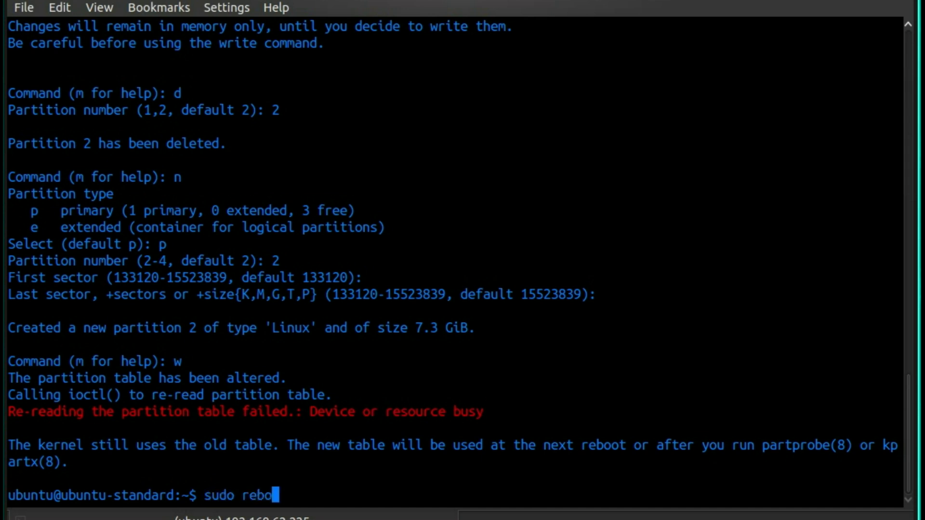
pyautogui.press('Return')
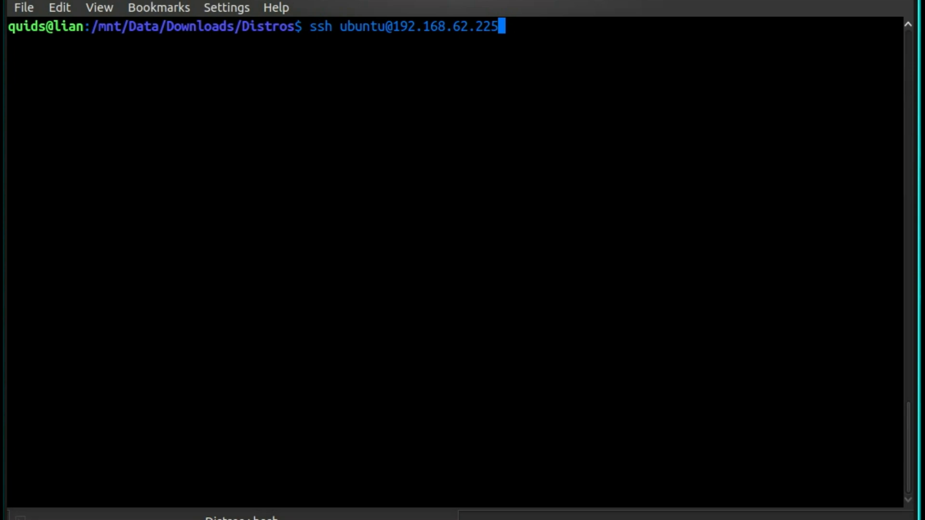
pyautogui.write('sudo resi')
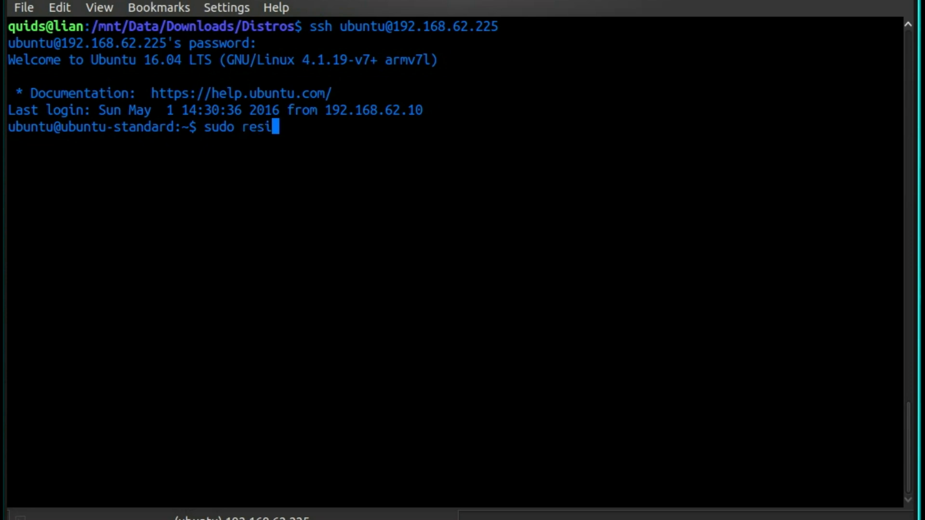
pyautogui.write('ze2fs')
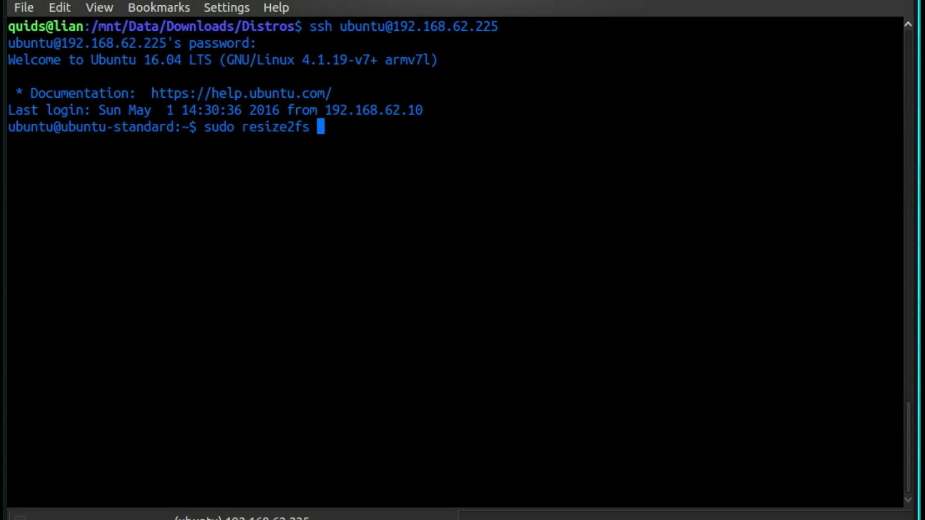
pyautogui.write('/dev/')
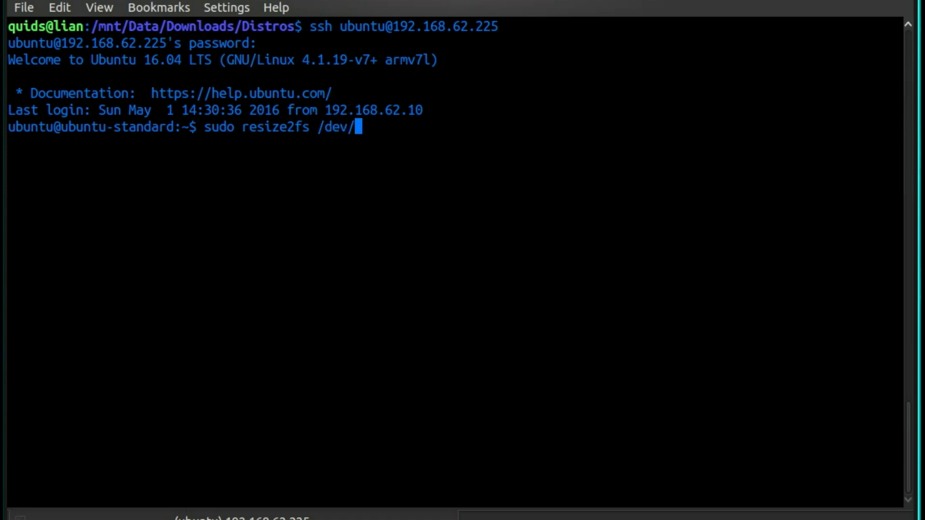
pyautogui.write('mmcblk0')
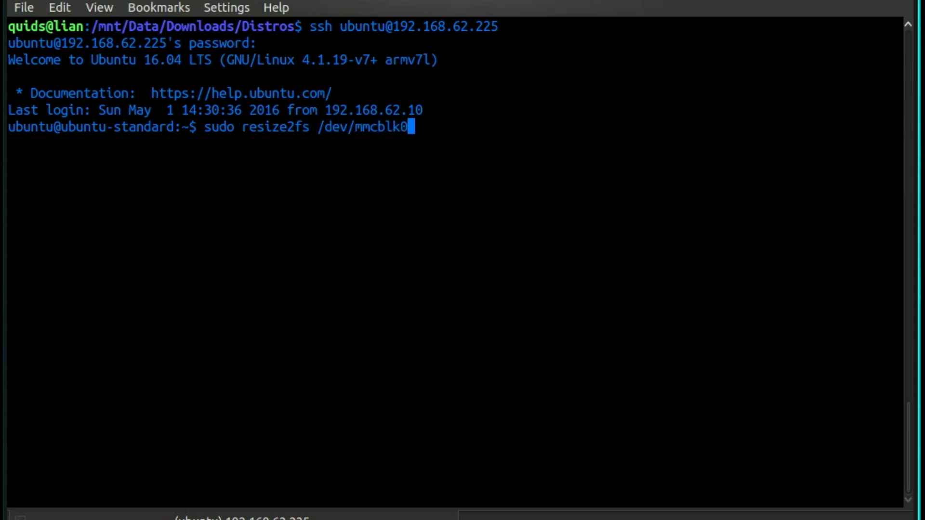
pyautogui.write('p')
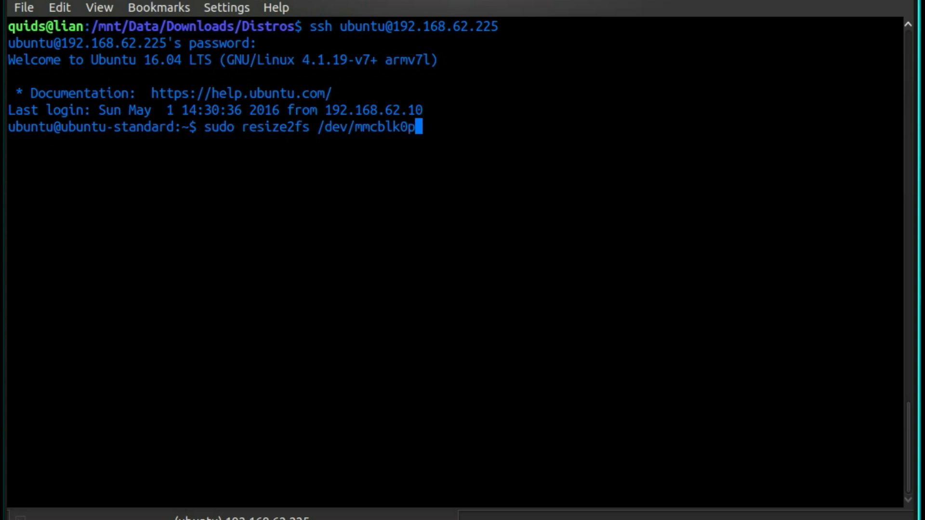
pyautogui.write('2')
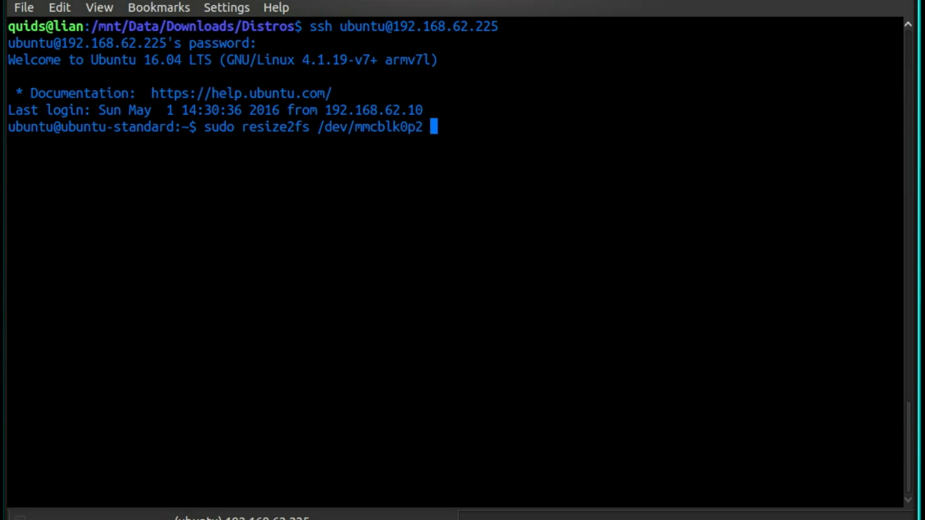
pyautogui.press('Return')
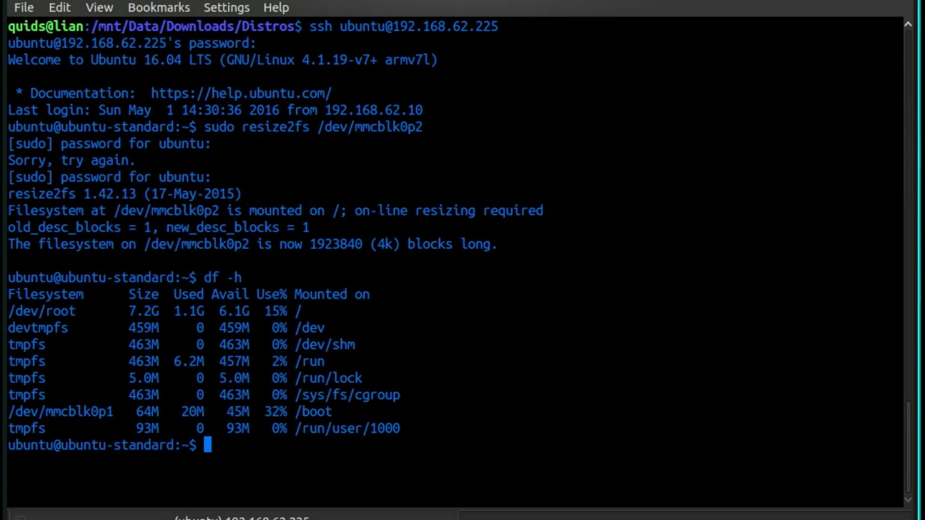
pyautogui.doubleClick(232, 311)
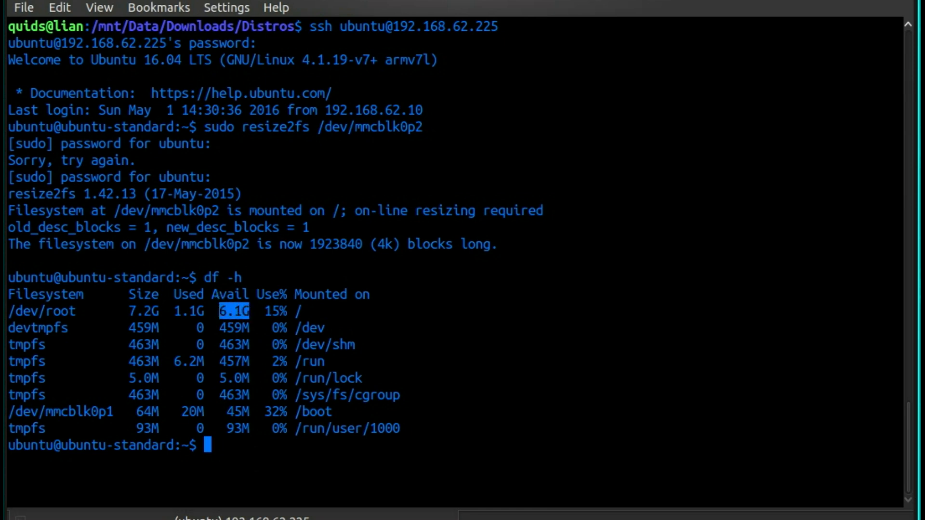
# Step: Create user quids with sudo adduser, leaving the optional contact fields blank
pyautogui.write('sudo')
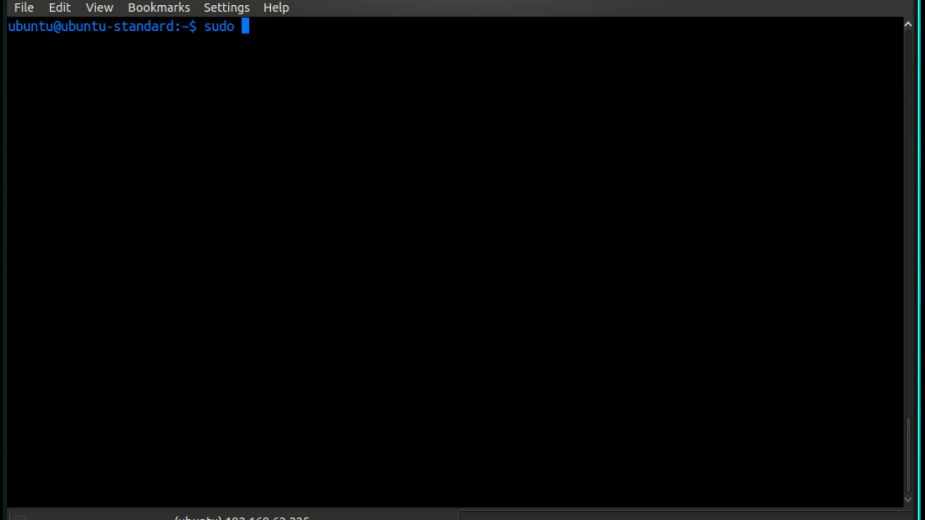
pyautogui.write('addus')
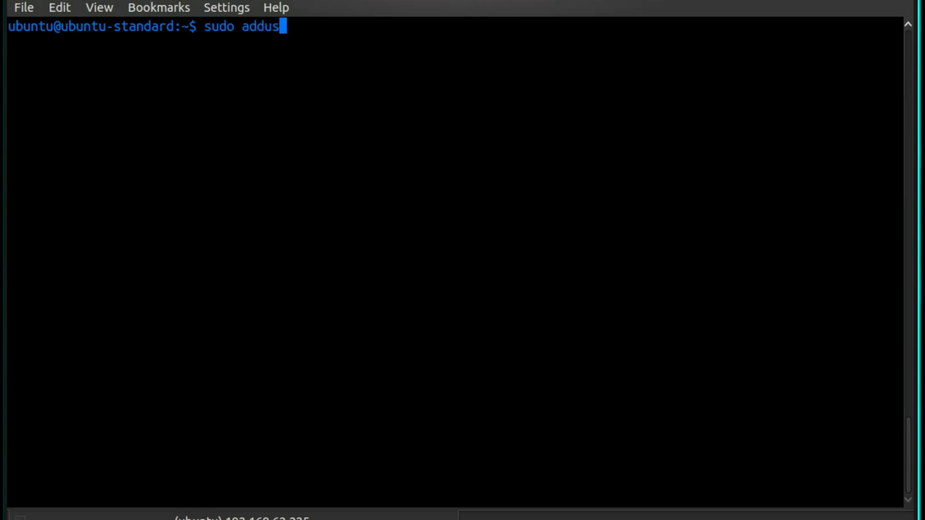
pyautogui.write('er')
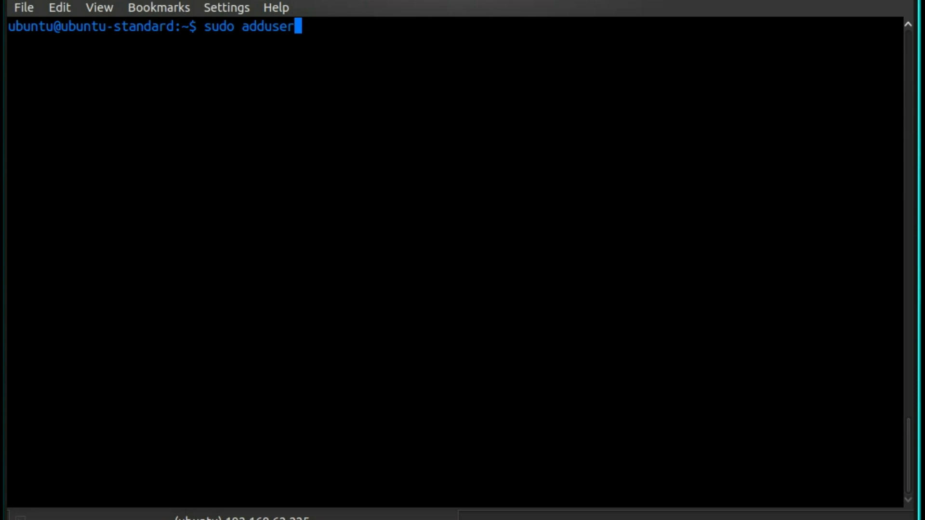
pyautogui.write('quids')
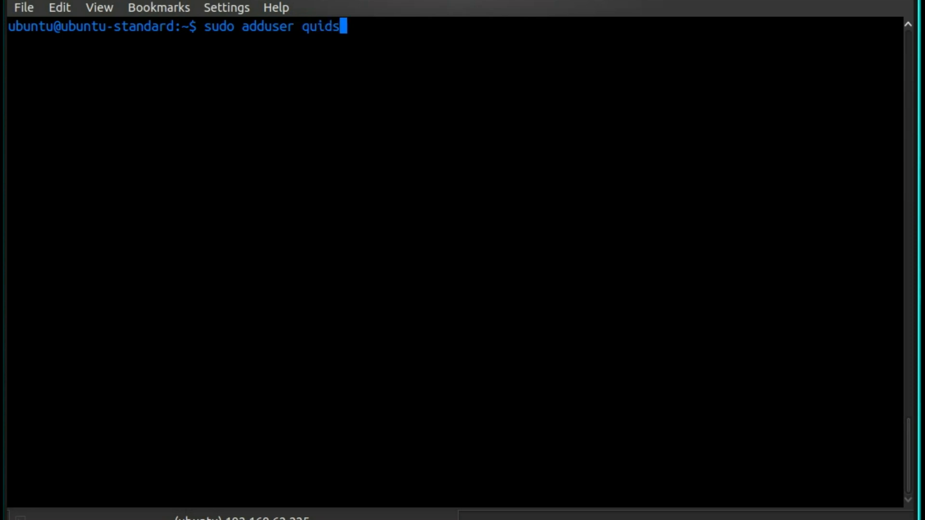
pyautogui.press('Return')
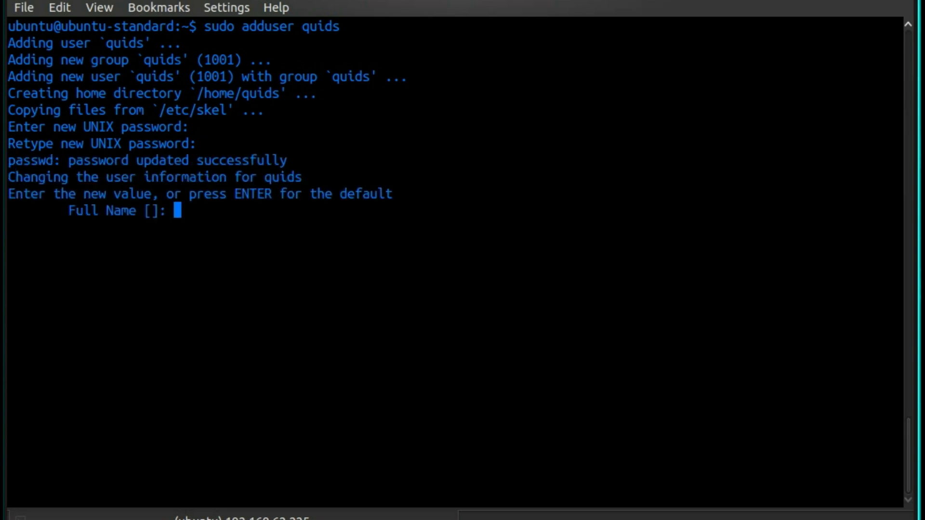
pyautogui.press('Return')
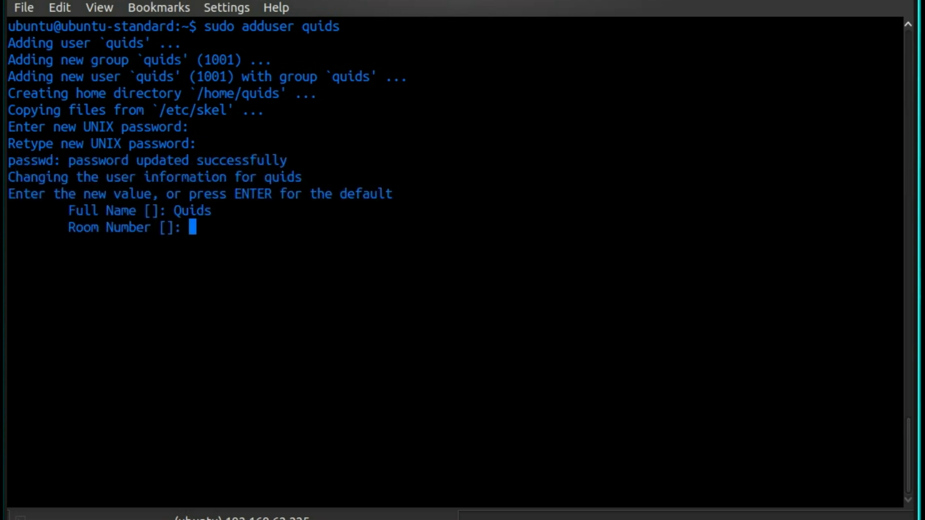
pyautogui.press('Return')
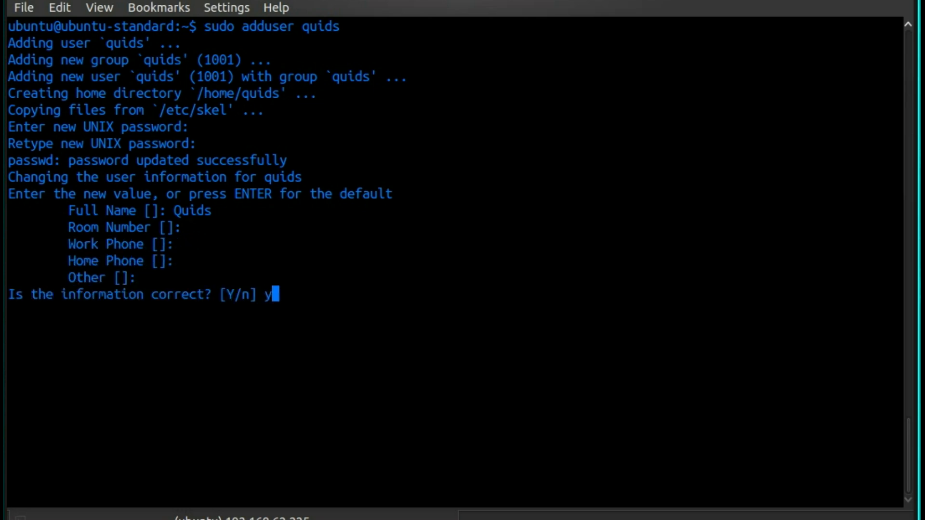
pyautogui.press('Return')
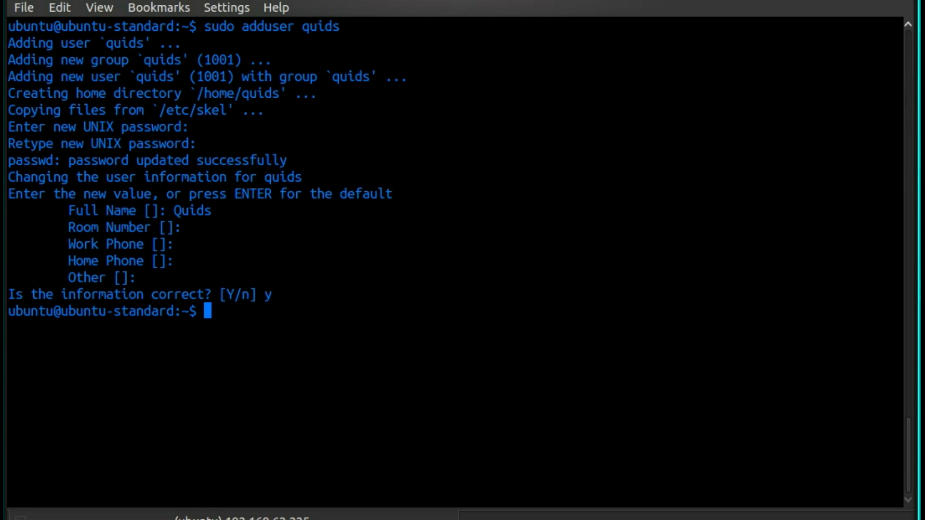
# Step: Type sudo usermod quids -G sudo,audio,video,plugdev,users,input,adm
pyautogui.write('cat /etc/gro')
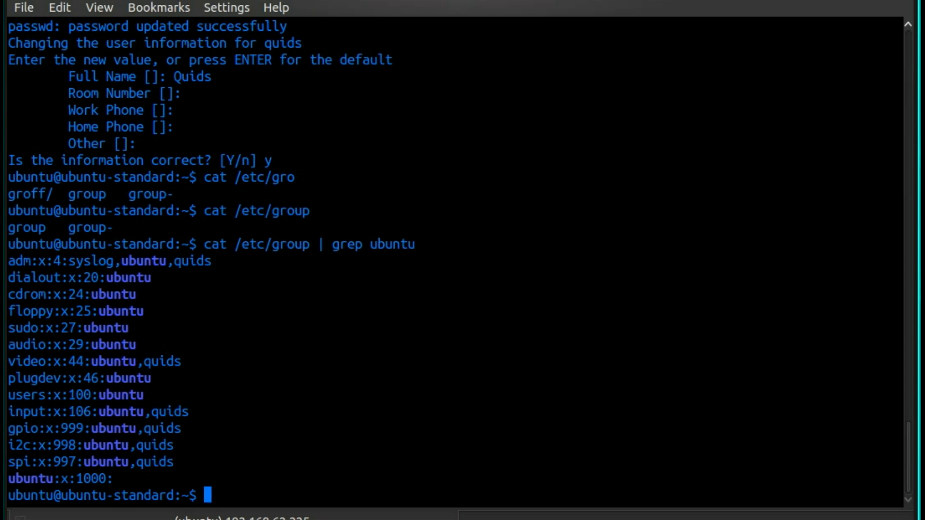
pyautogui.write('su')
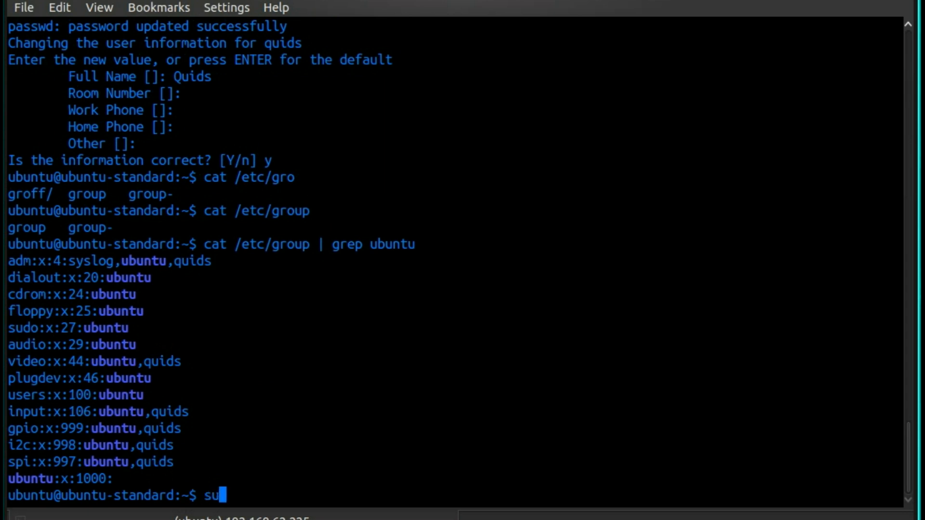
pyautogui.write('do')
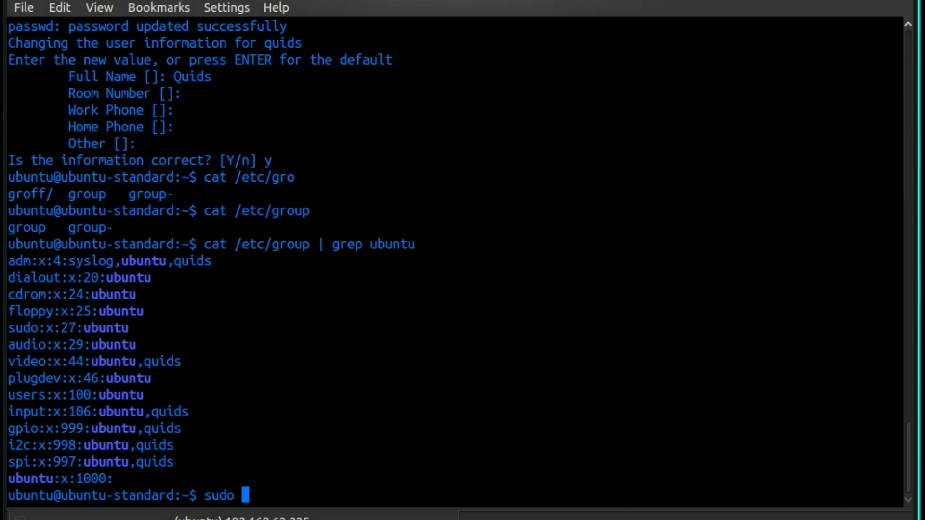
pyautogui.write('user')
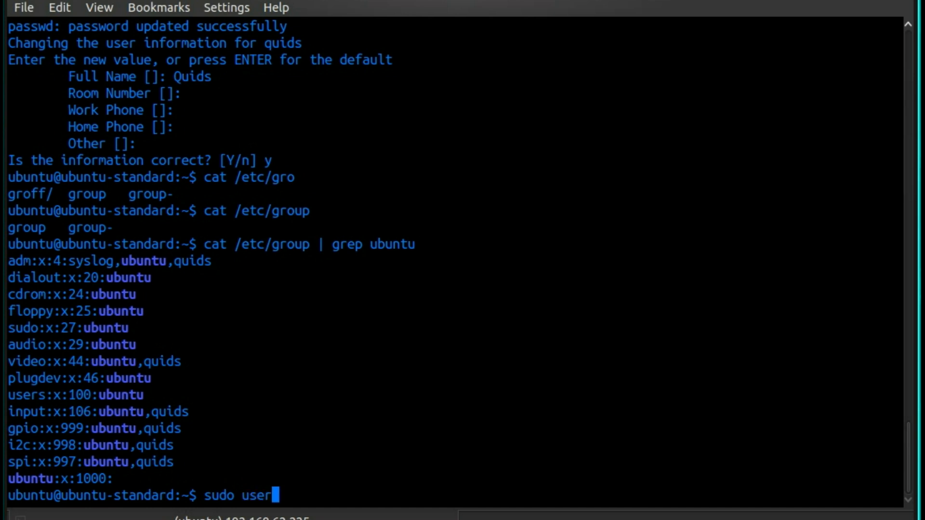
pyautogui.write('mod quids')
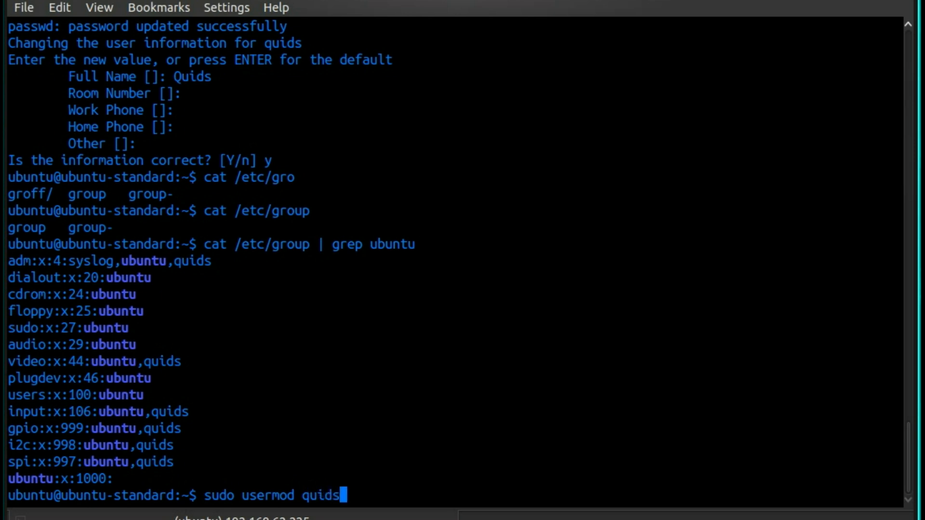
pyautogui.write('-G')
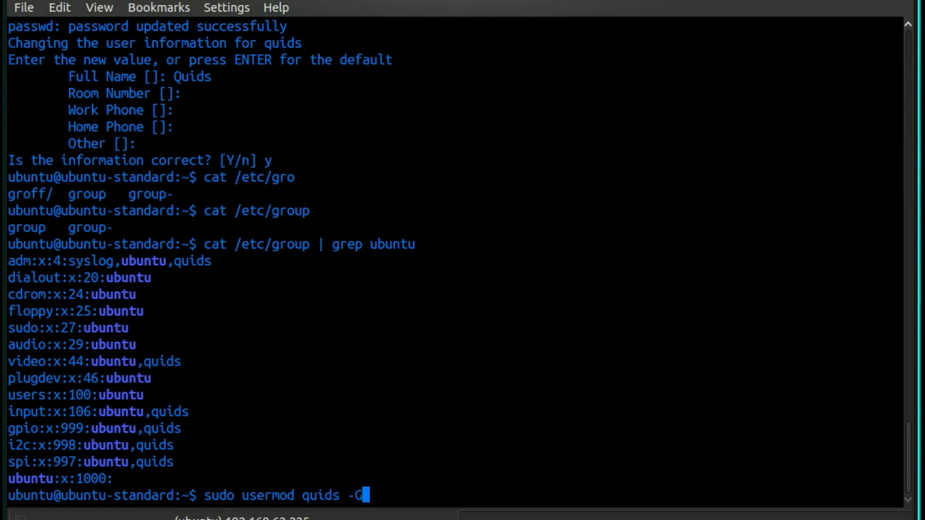
pyautogui.write('sudo,audio,video,plugdev,users,input,adm')
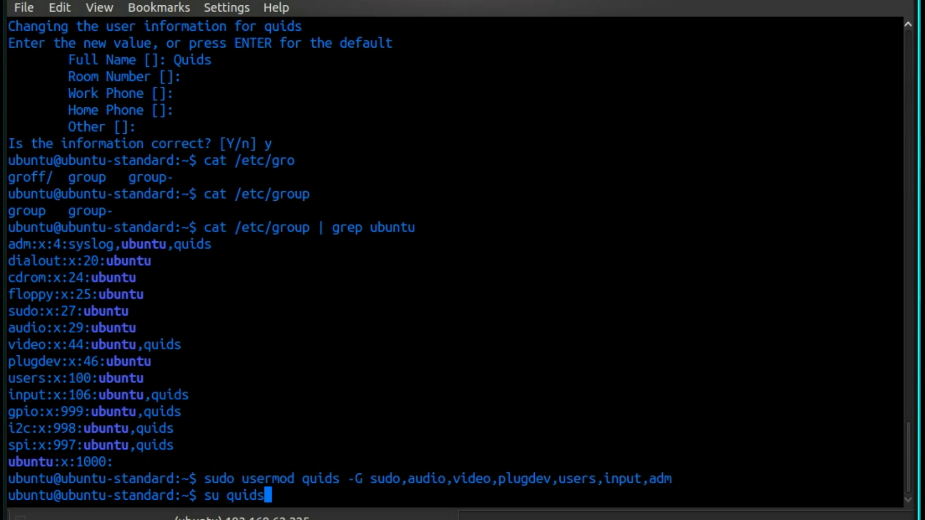
# Step: Switch the session to quids and test sudo with 'sudo echo hi'
pyautogui.press('Return')
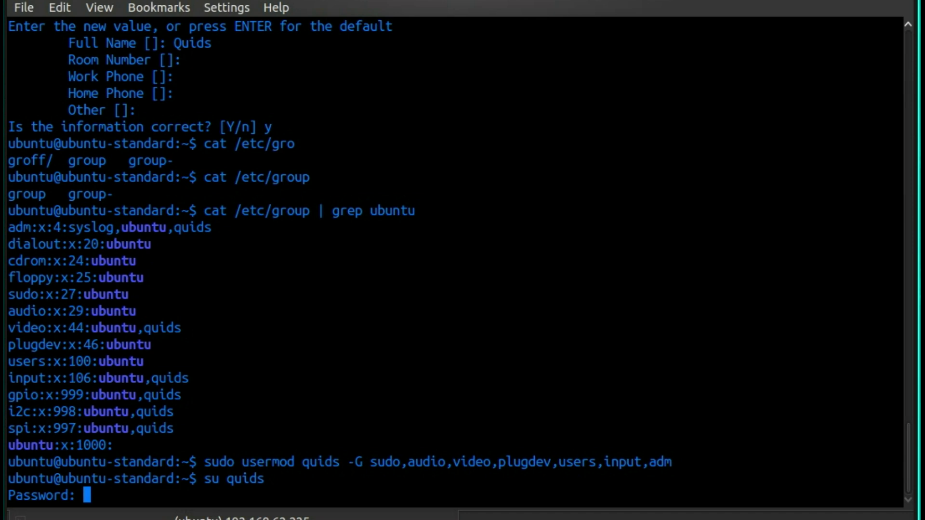
pyautogui.write('sudo echo hi')
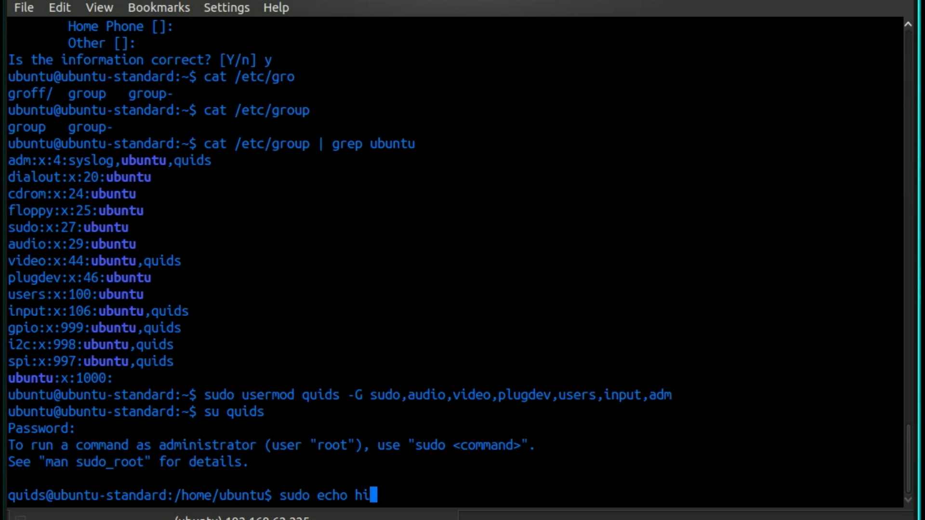
pyautogui.press('Return')
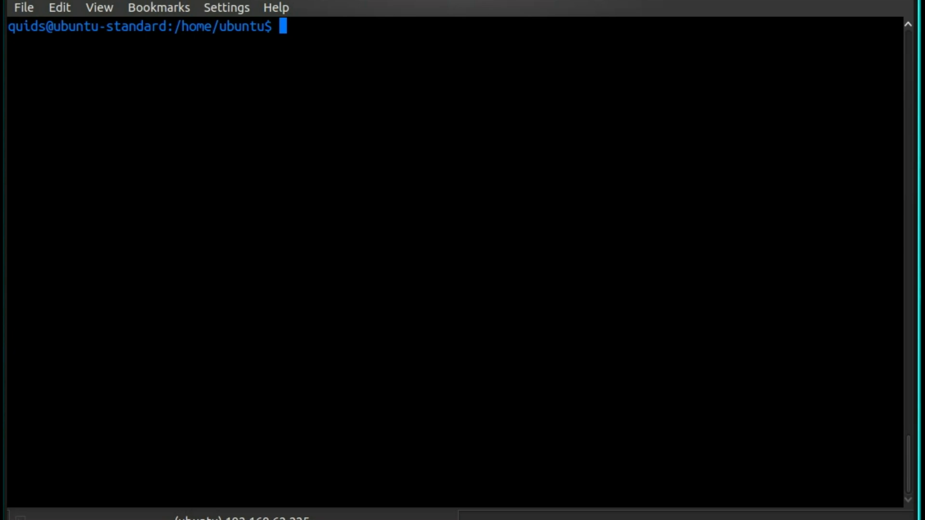
# Step: Edit /etc/hostname with sudo nano so it reads test.quidsup.net, then save
pyautogui.write('sudo')
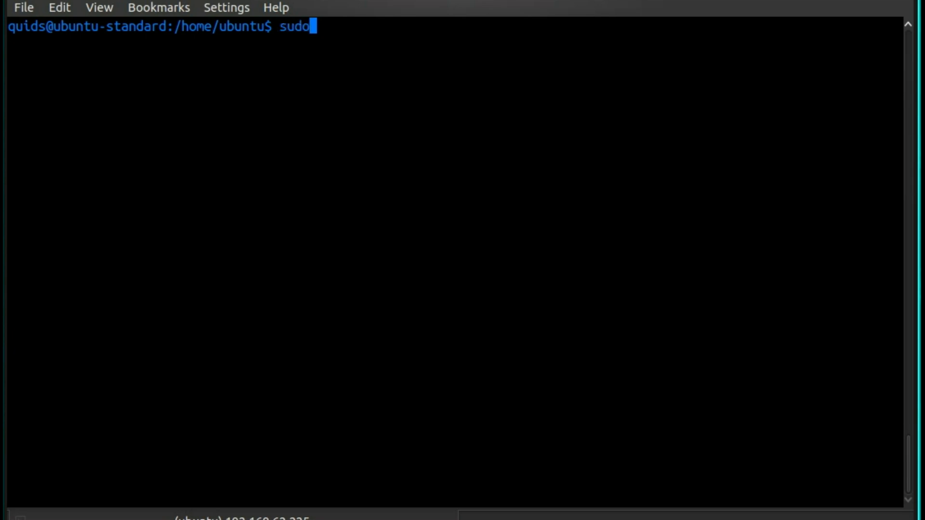
pyautogui.write('nano /etc/')
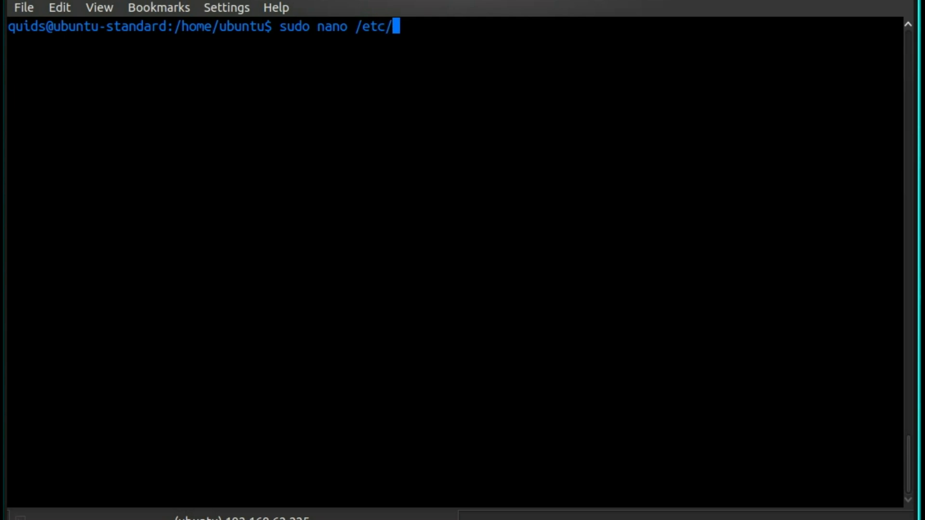
pyautogui.write('hostname')
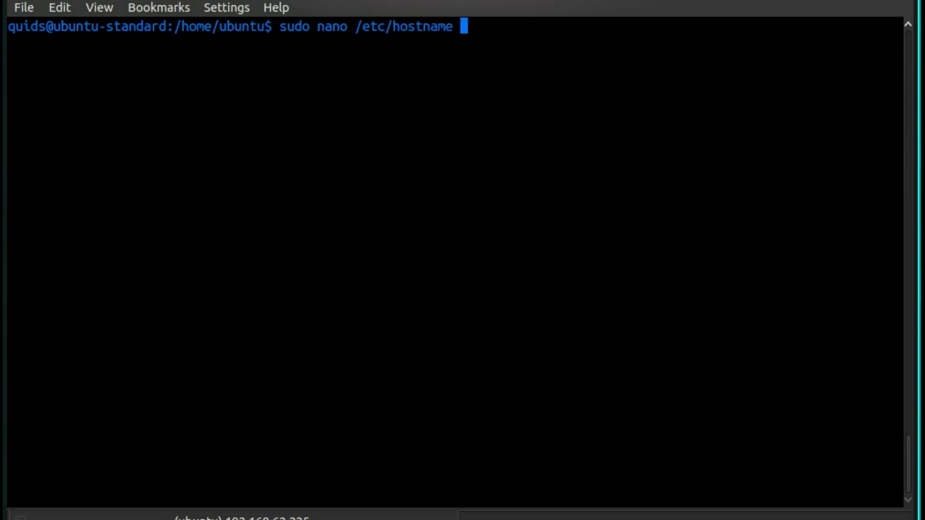
pyautogui.press('Return')
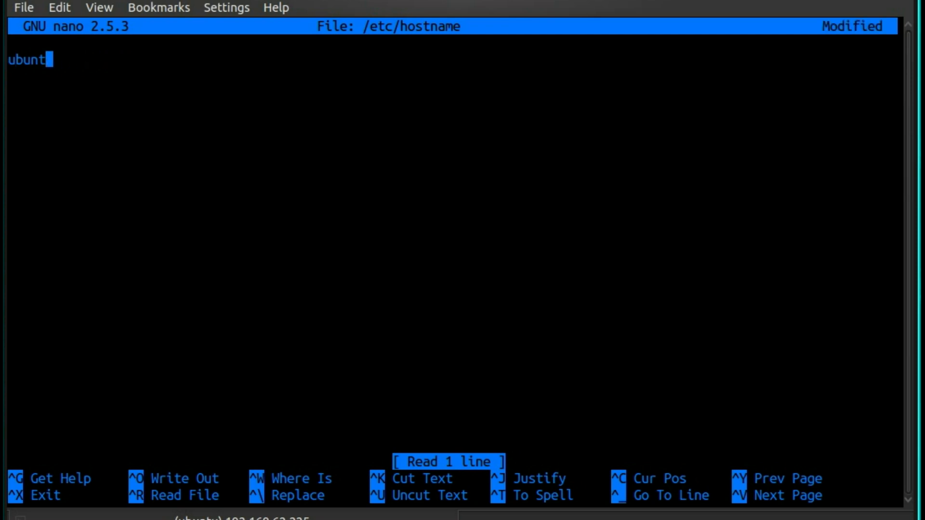
pyautogui.write('test.quidsu')
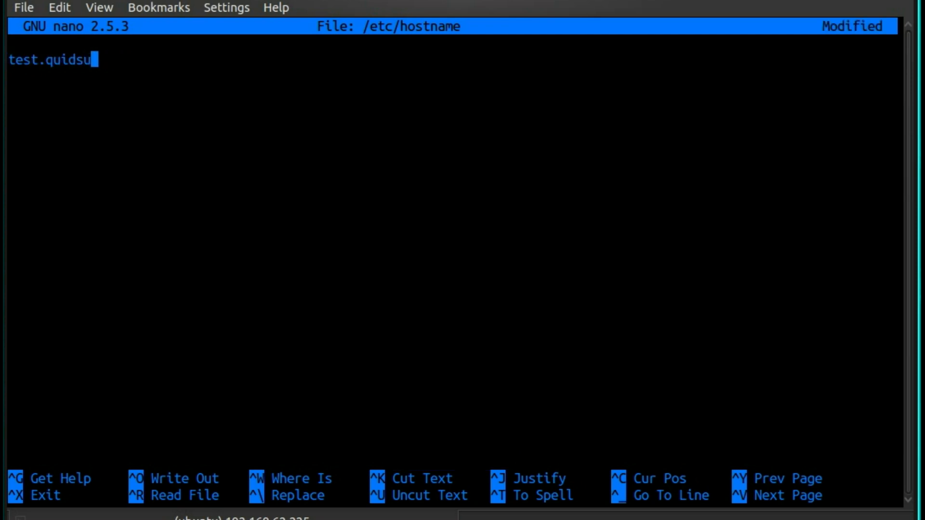
pyautogui.write('p.net')
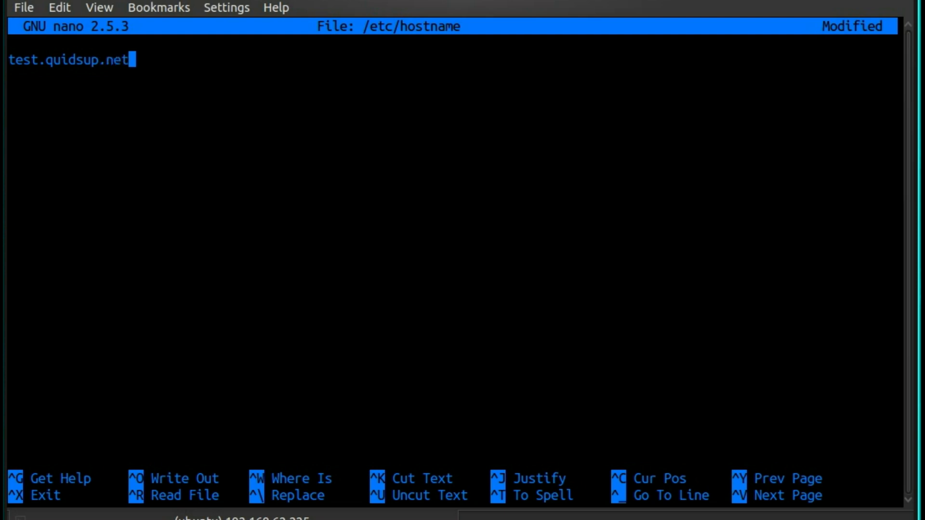
pyautogui.press('ctrl+o')
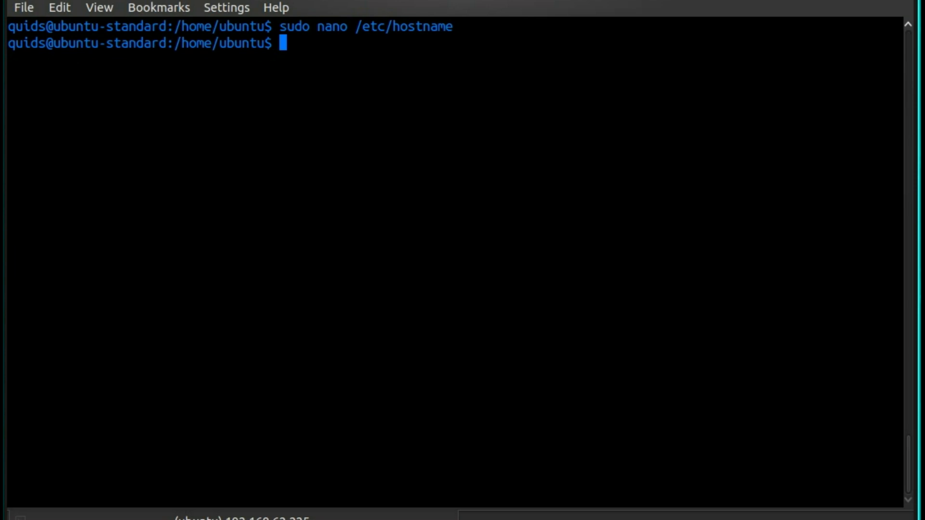
# Step: Set the 127.0.1.1 line in /etc/hosts to 'test test.quidsup.net' and exit nano
pyautogui.write('sudo nano')
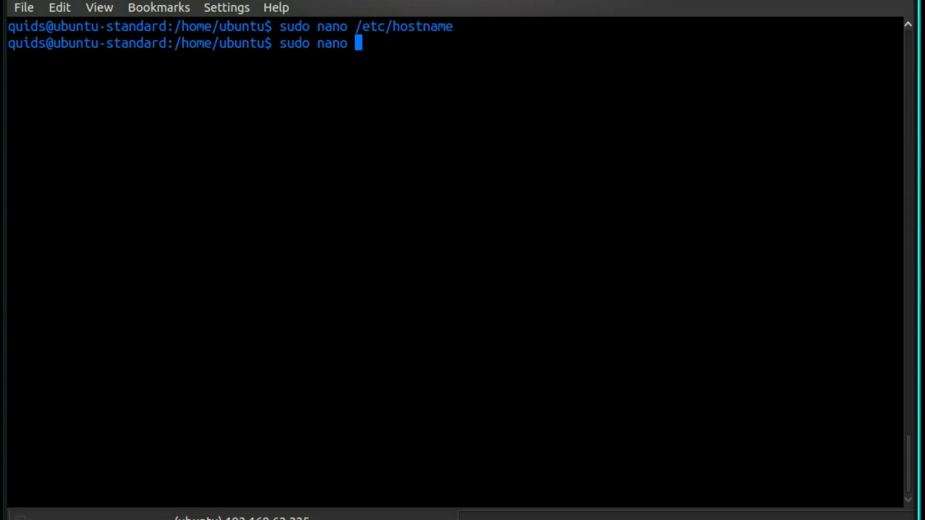
pyautogui.write('/etc/hosts')
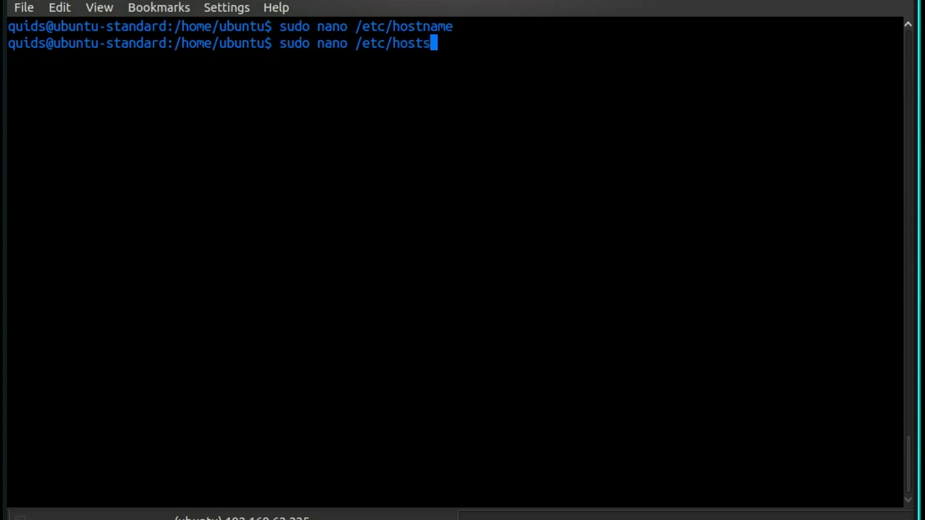
pyautogui.press('Return')
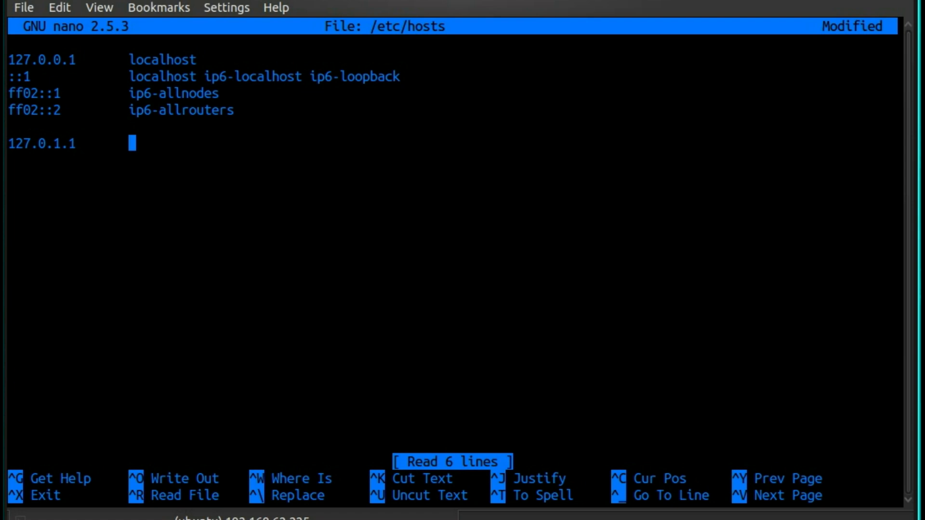
pyautogui.write('test\ttest.quidsup.net')
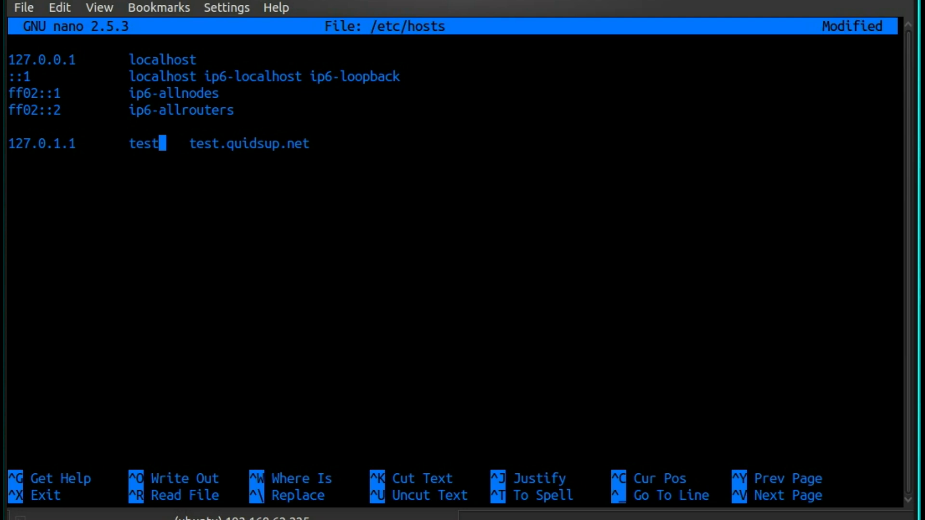
pyautogui.press('ctrl+x')
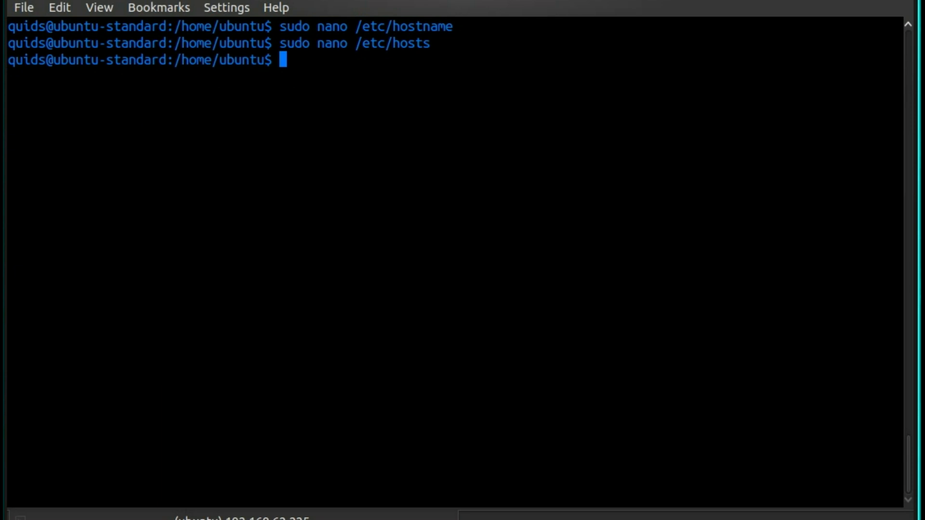
# Step: Reboot the Pi and reconnect via SSH to 192.168.62.225 as quids
pyautogui.write('sudo reboot')
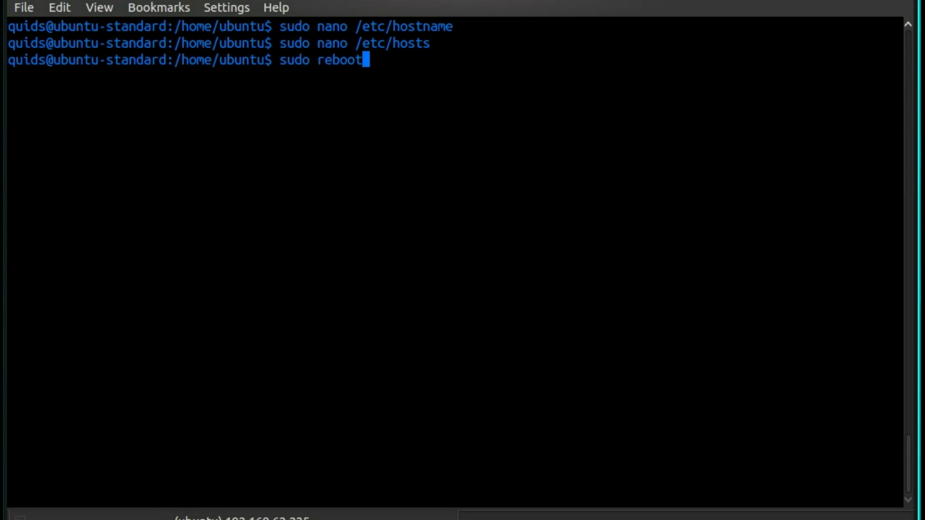
pyautogui.press('Return')
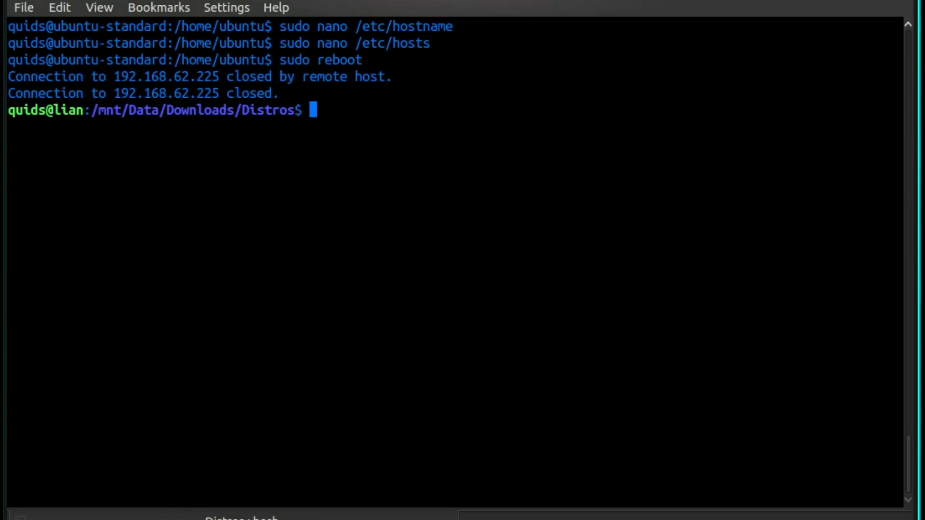
pyautogui.write('ssh ubuntu@192.168.62.225')
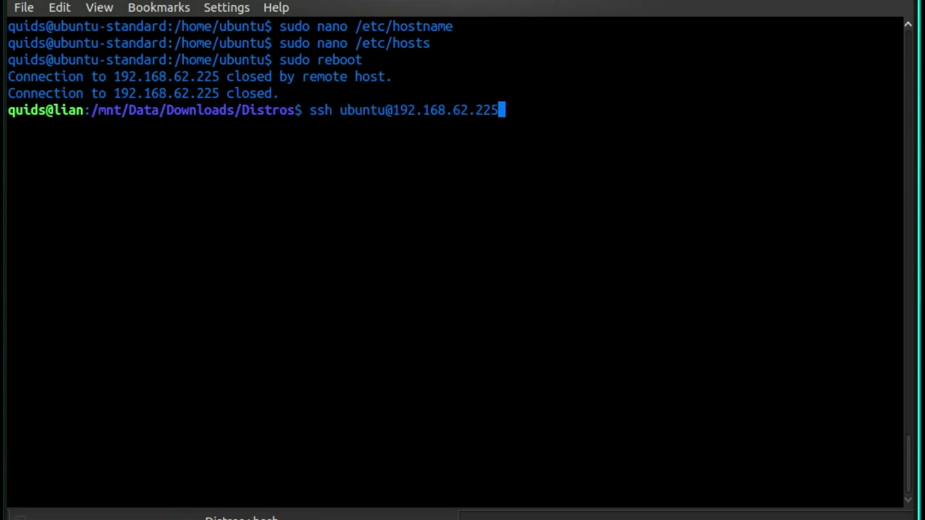
pyautogui.press('Home')
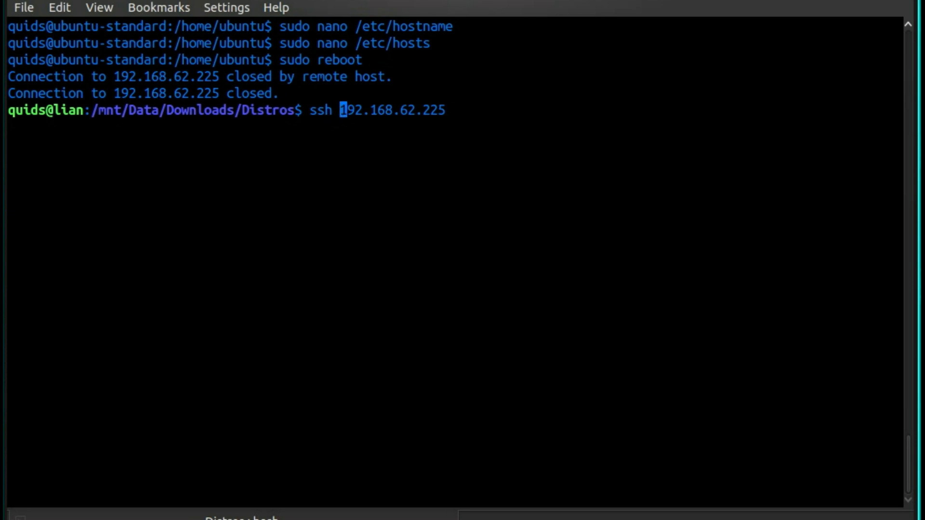
pyautogui.press('Return')
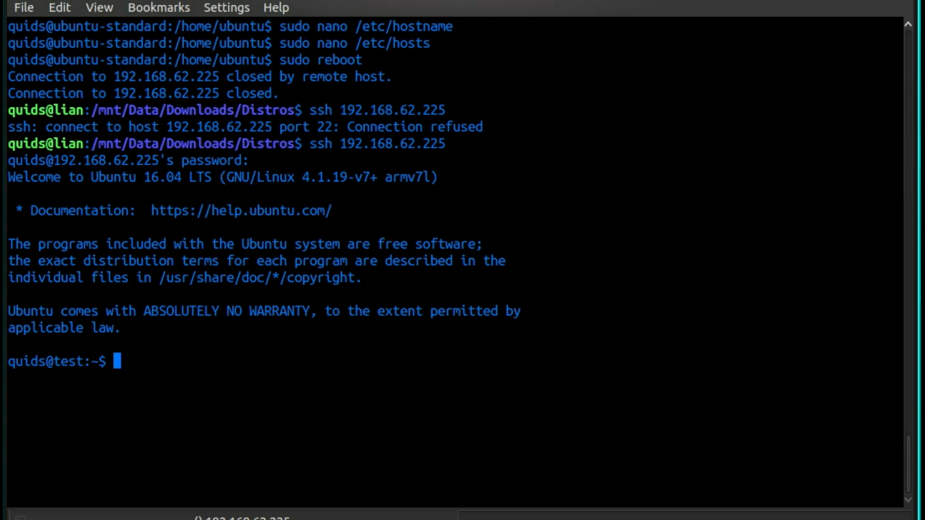
# Step: Enter 'sudo userdel ubuntu' at the quids@test prompt without running it
pyautogui.write('sudo user')
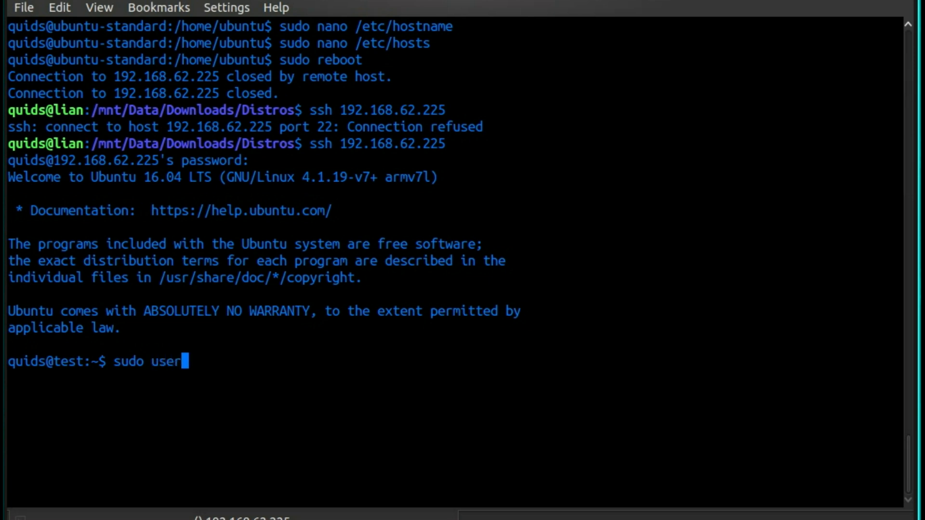
pyautogui.write('del u')
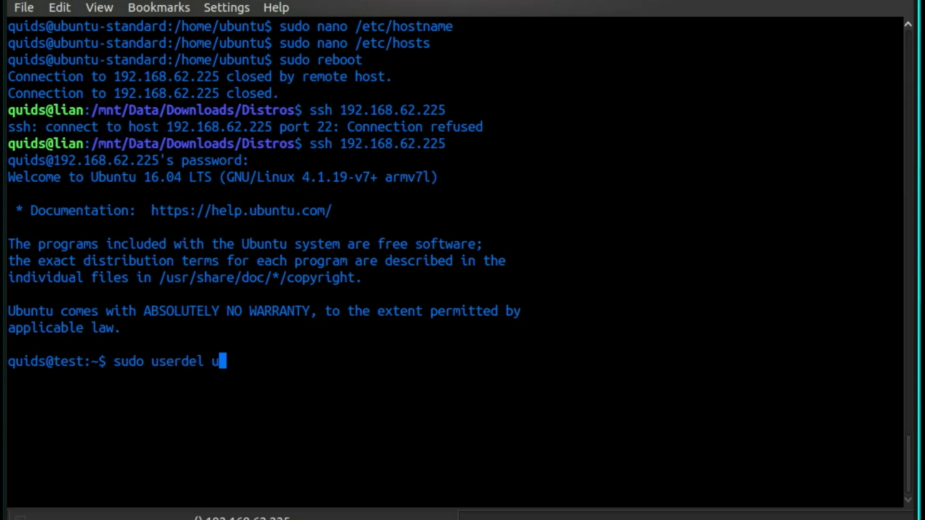
pyautogui.write('buntu')
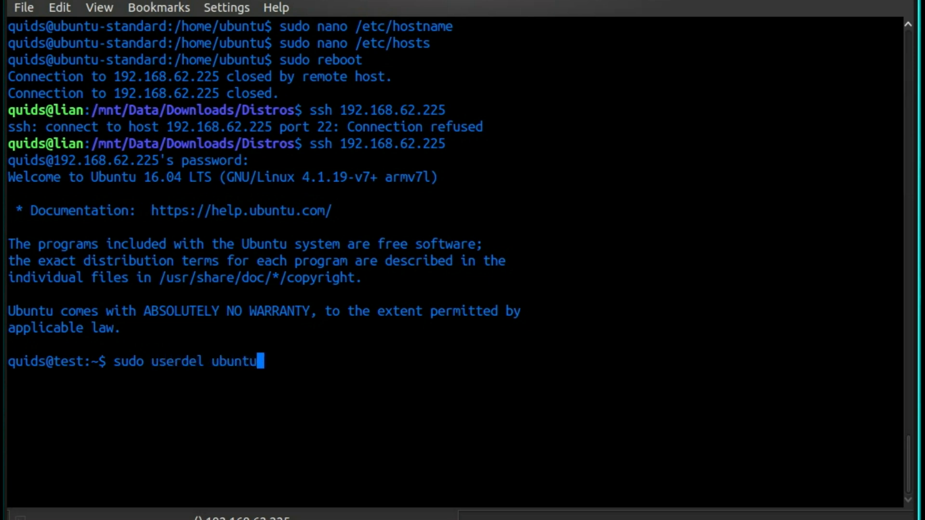